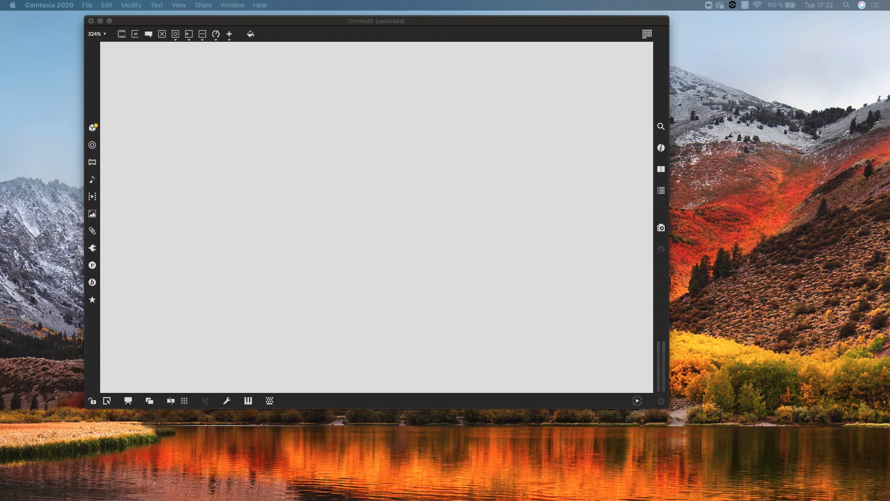
pyautogui.moveTo(48, 212)
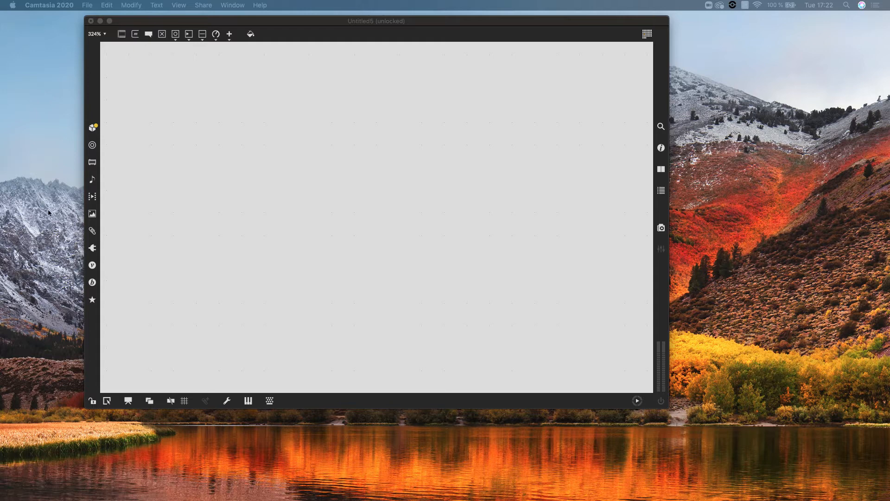
pyautogui.moveTo(190, 228)
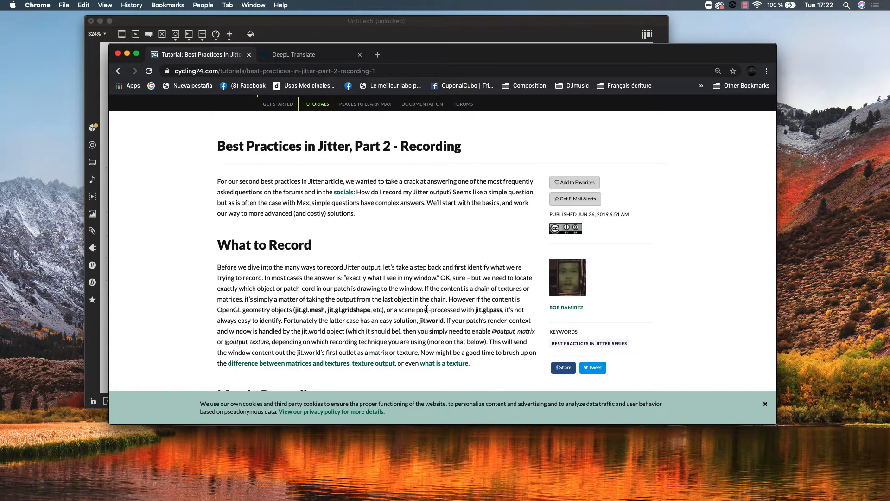
# Scroll the Jitter recording tutorial down past the matrix recording examples to the 4K example patch.
pyautogui.scroll(-3)
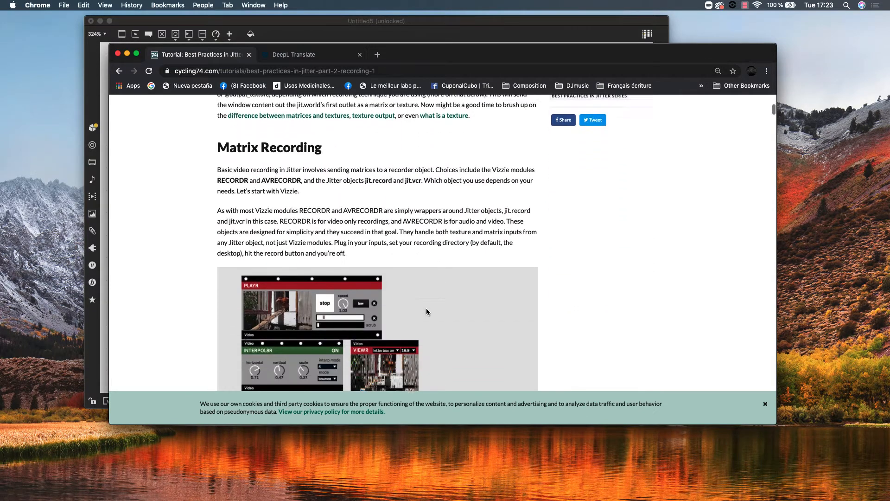
pyautogui.scroll(-3)
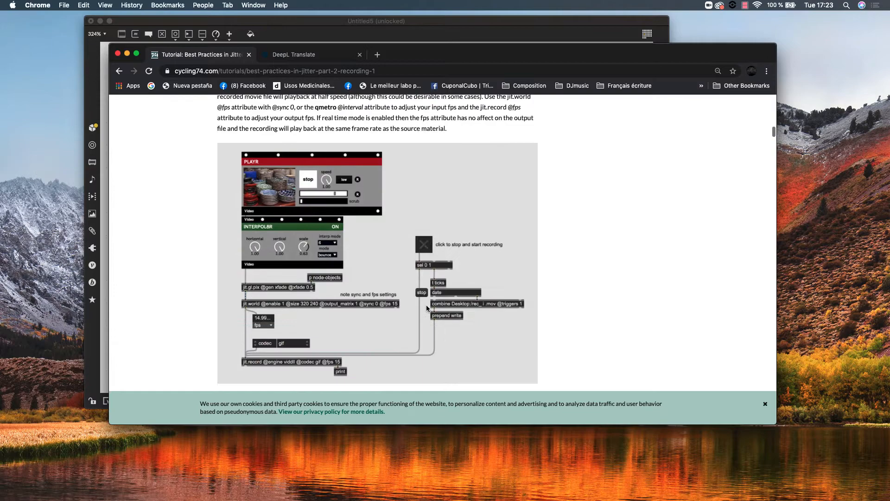
pyautogui.scroll(-3)
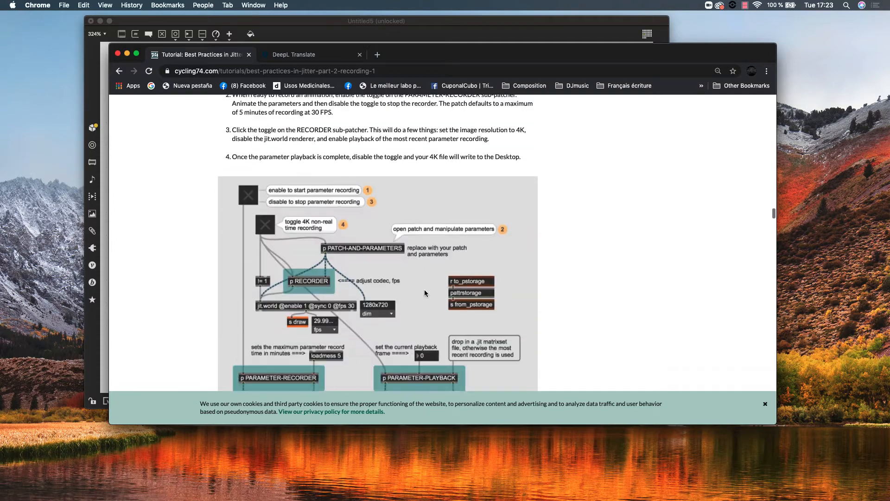
pyautogui.scroll(-3)
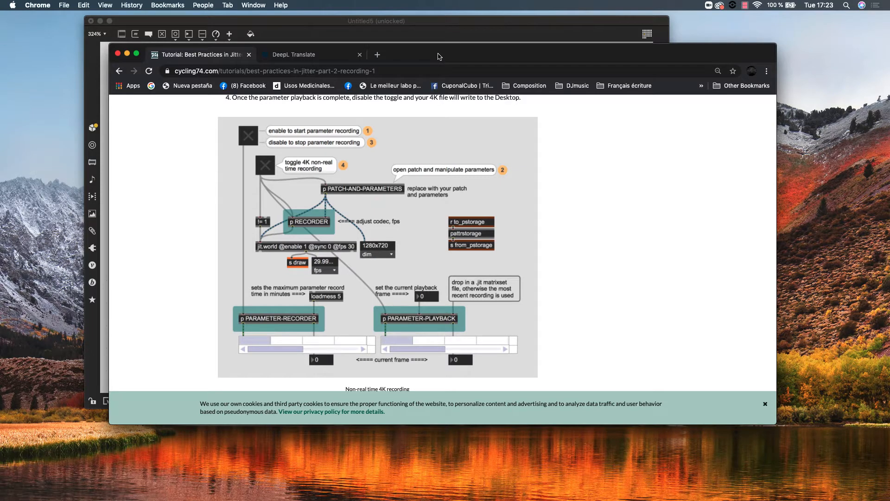
pyautogui.moveTo(440, 148)
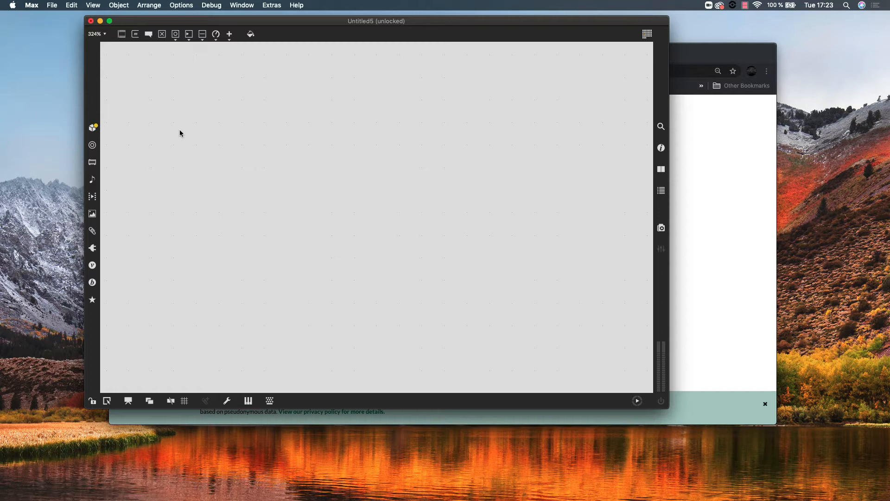
pyautogui.moveTo(230, 137)
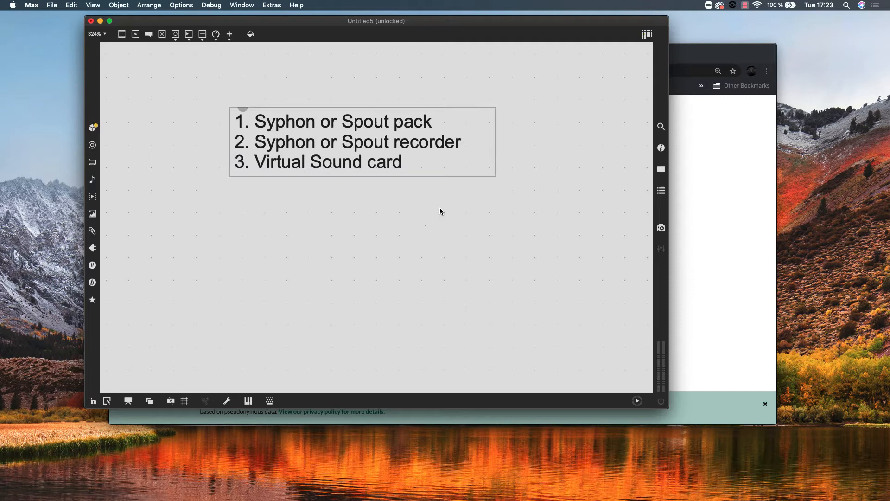
pyautogui.moveTo(365, 172)
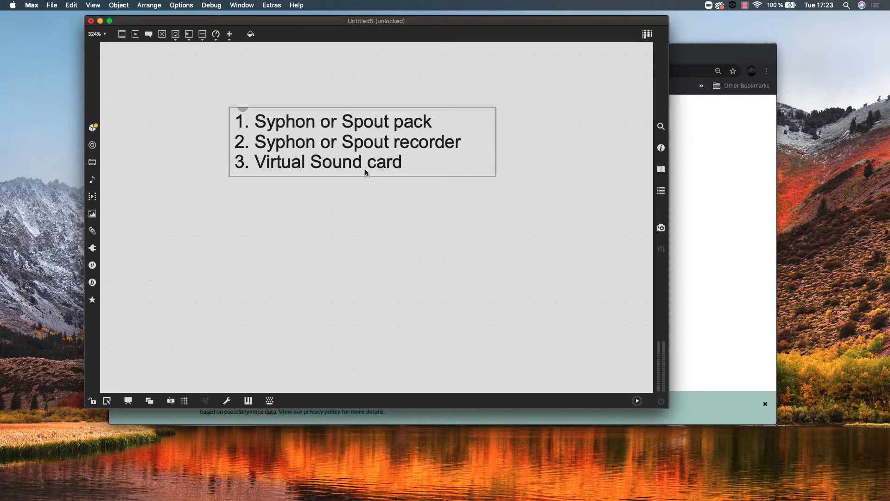
pyautogui.moveTo(359, 130)
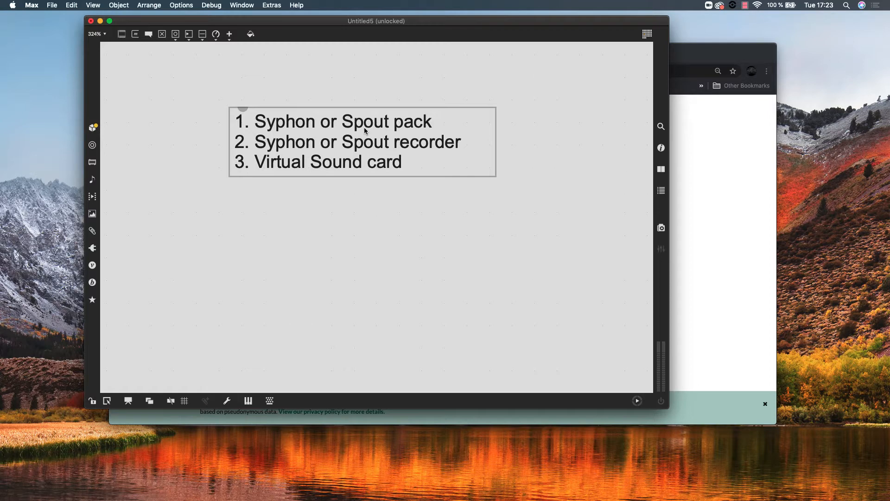
pyautogui.moveTo(346, 150)
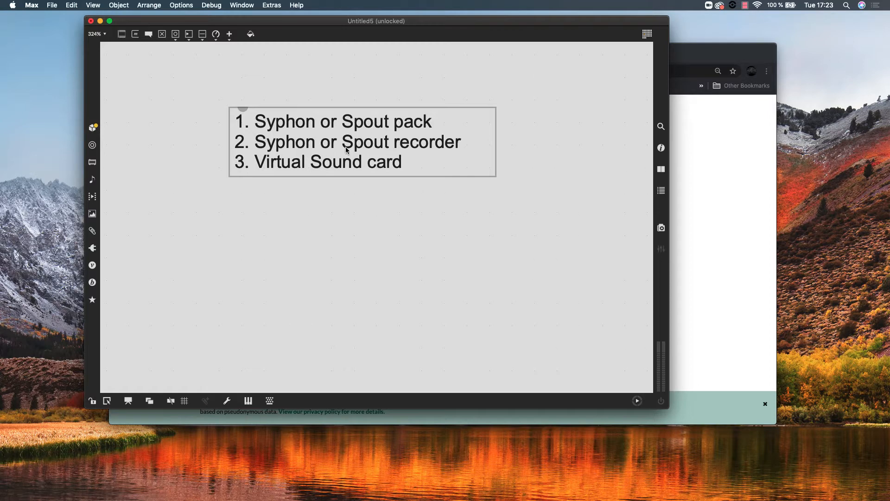
pyautogui.moveTo(371, 154)
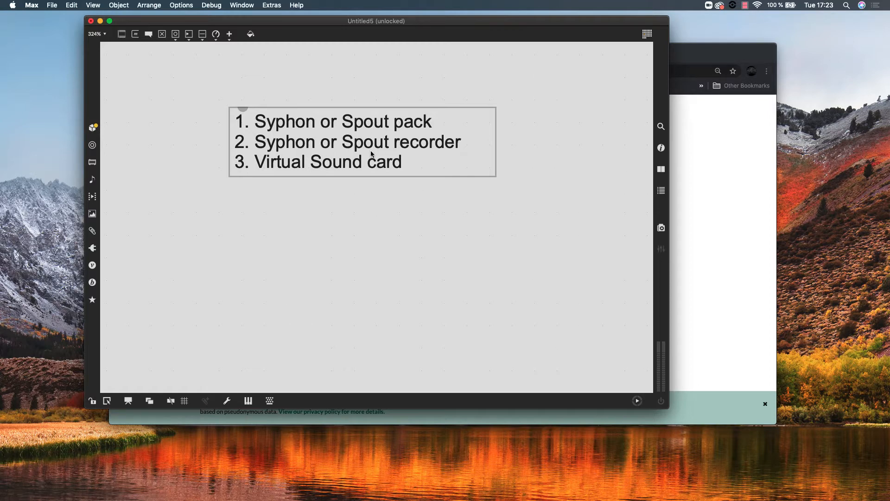
pyautogui.moveTo(346, 177)
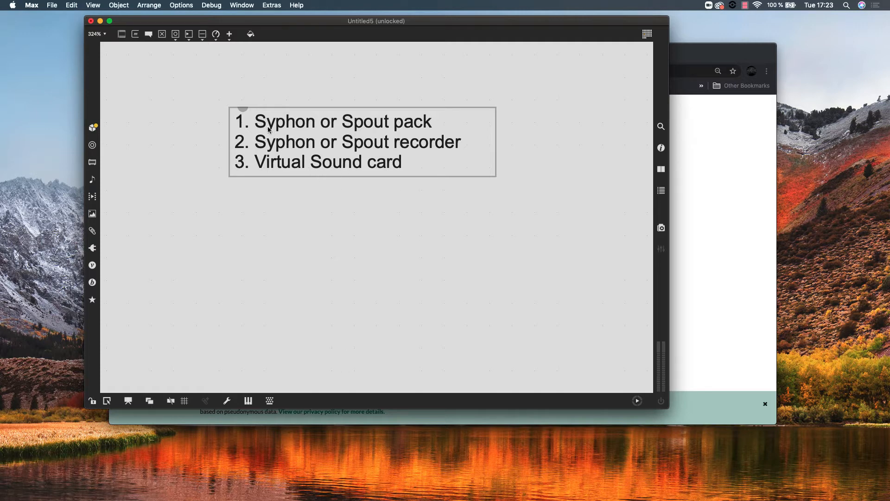
pyautogui.moveTo(271, 158)
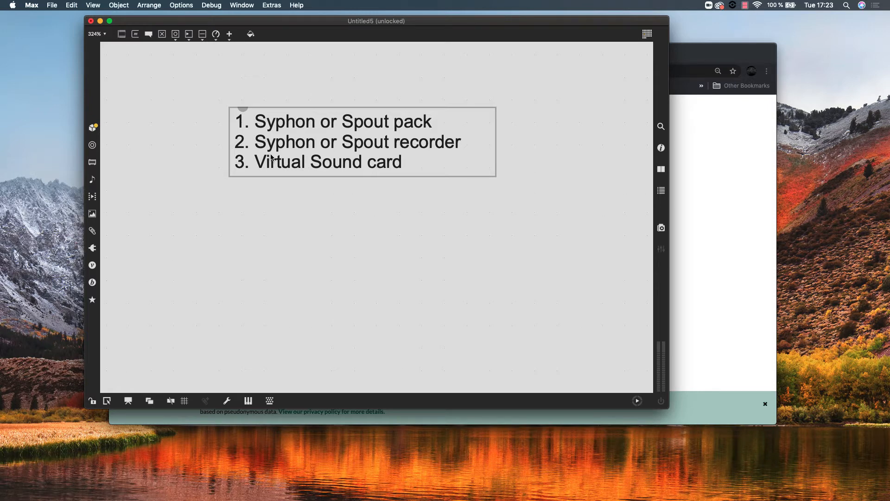
# Place the cursor in the first line, 'Syphon or Spout pack', of the new requirements comment.
pyautogui.click(307, 121)
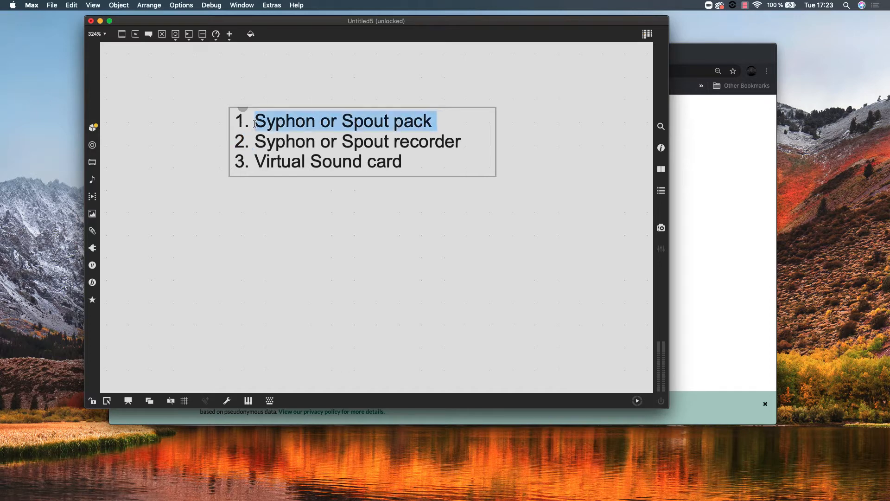
pyautogui.moveTo(91, 127)
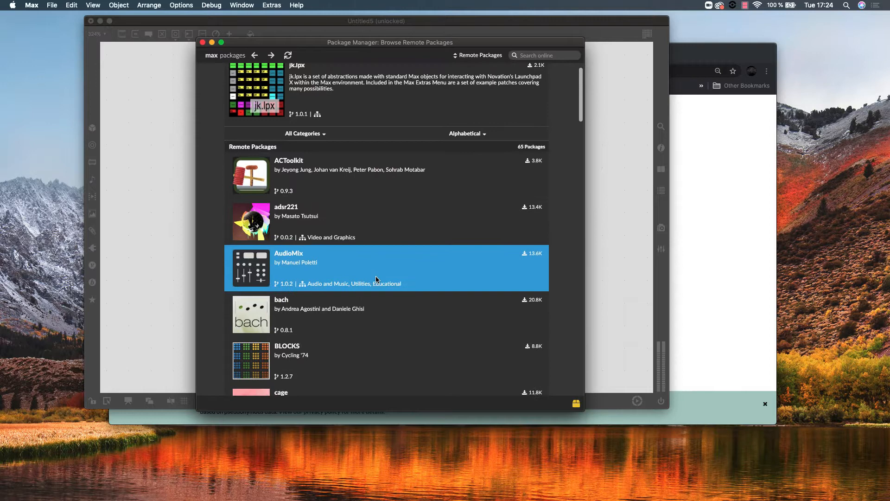
# Search the Package Manager online for 'syph' and inspect the Spout and Syphon results.
pyautogui.click(543, 54)
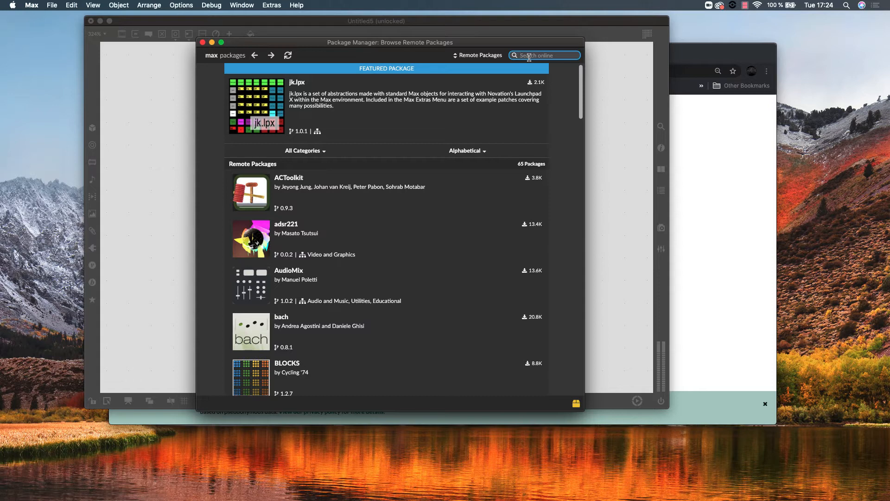
pyautogui.write('syphon')
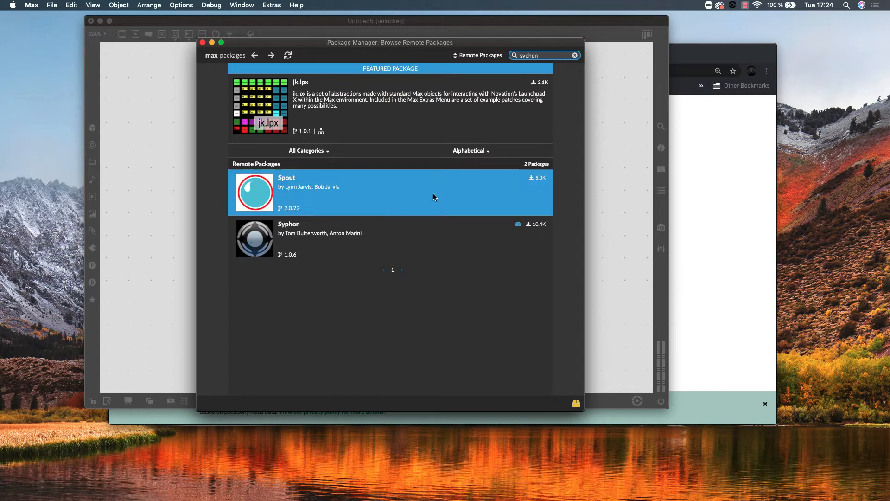
pyautogui.click(342, 238)
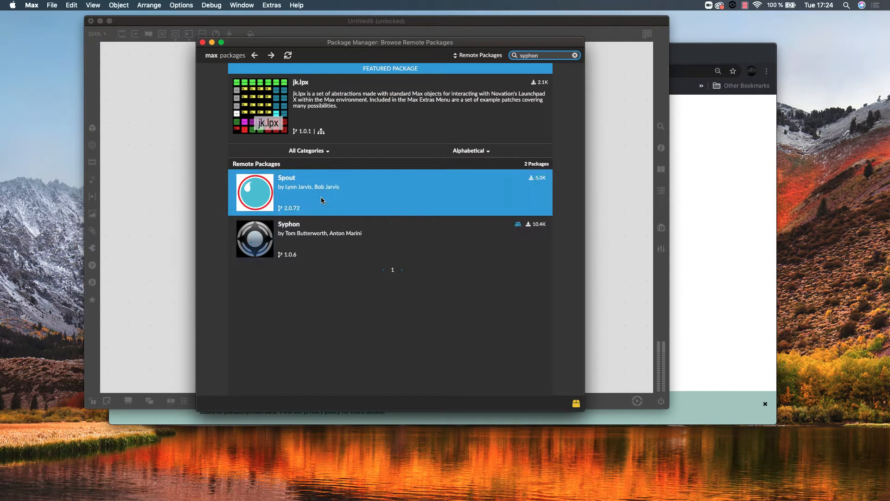
pyautogui.moveTo(311, 191)
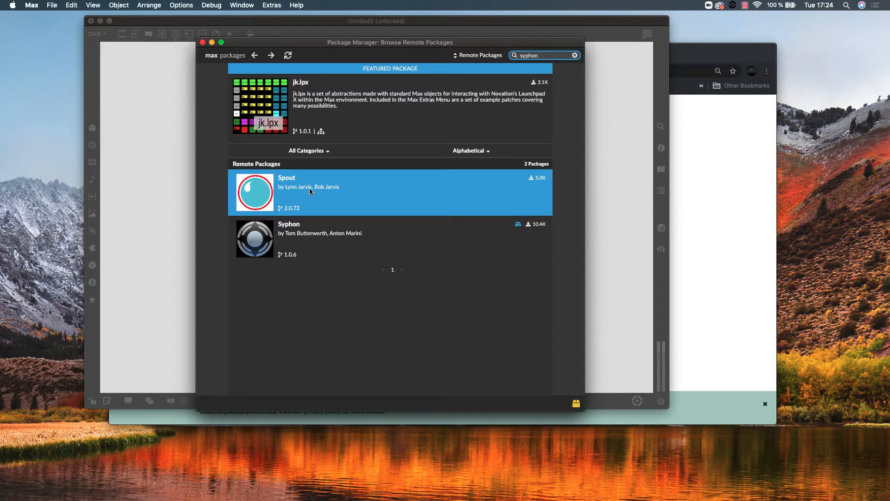
pyautogui.click(315, 235)
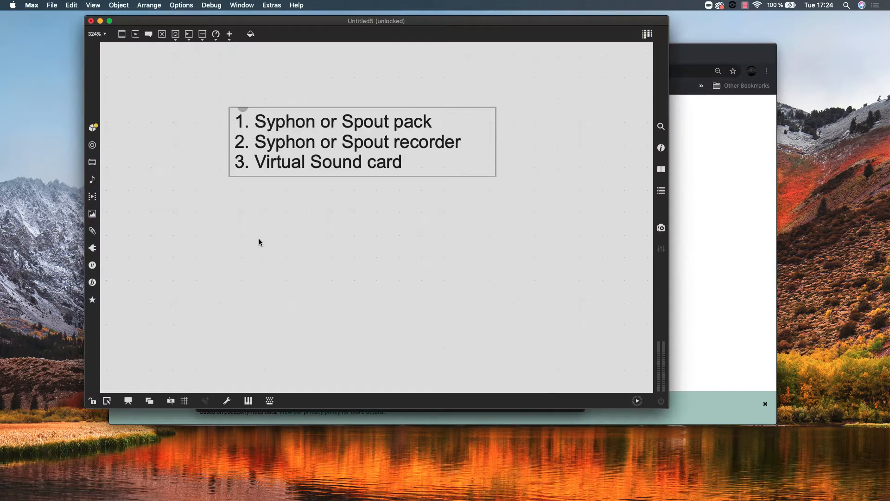
pyautogui.moveTo(284, 257)
pyautogui.write('jit.gl.syphonserver')
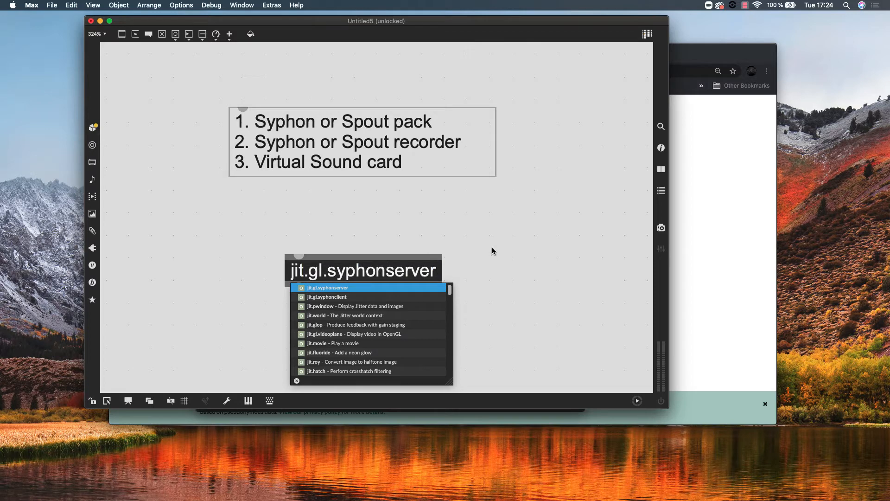
# Confirm jit.gl.syphonserver from autocomplete, nudge it up and right, then select the requirements list.
pyautogui.click(326, 287)
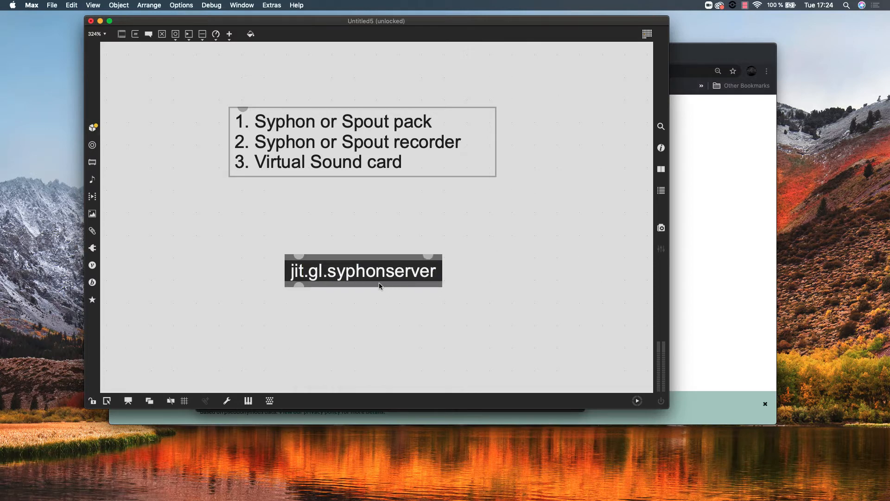
pyautogui.moveTo(363, 270); pyautogui.dragTo(388, 256)
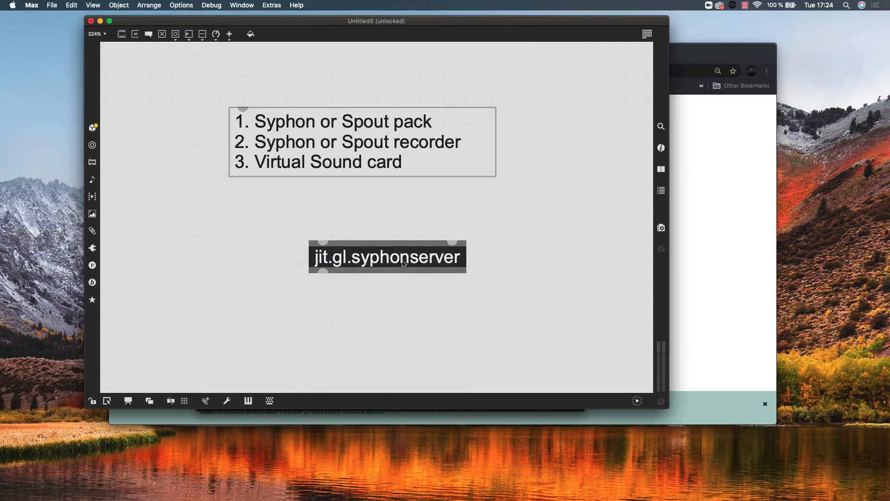
pyautogui.click(387, 255)
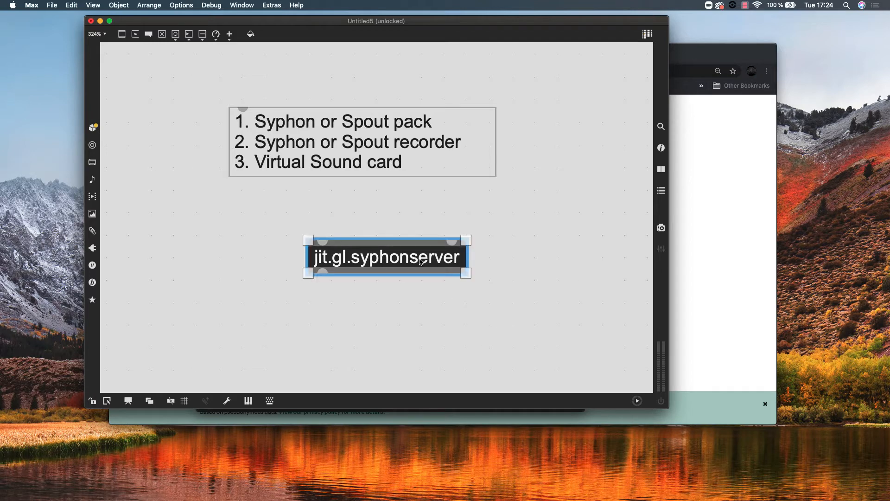
pyautogui.click(362, 141)
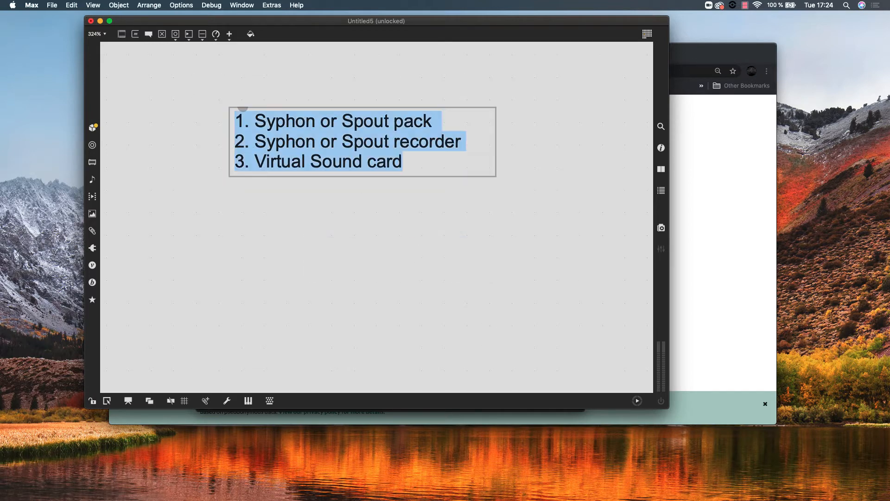
pyautogui.click(464, 140)
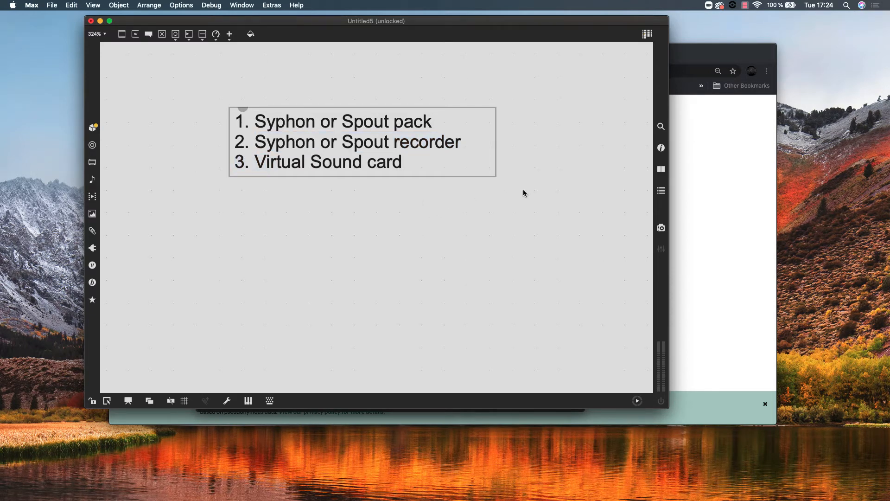
pyautogui.moveTo(497, 170)
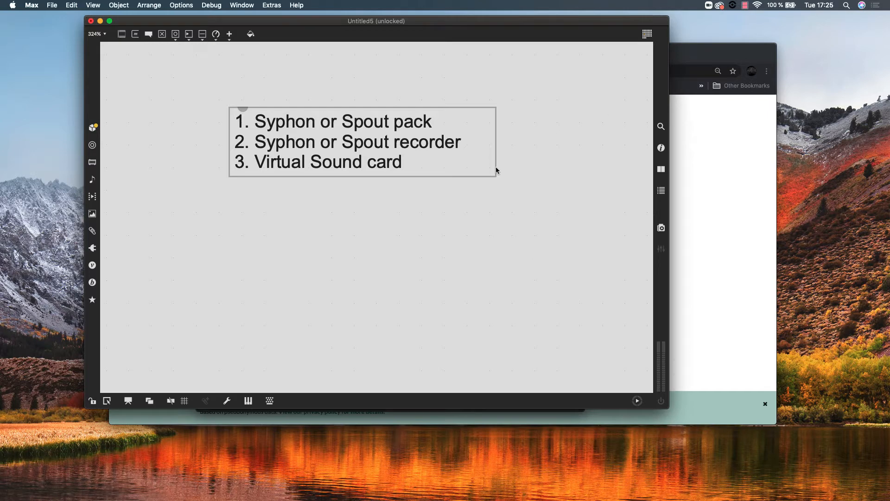
pyautogui.doubleClick(426, 141)
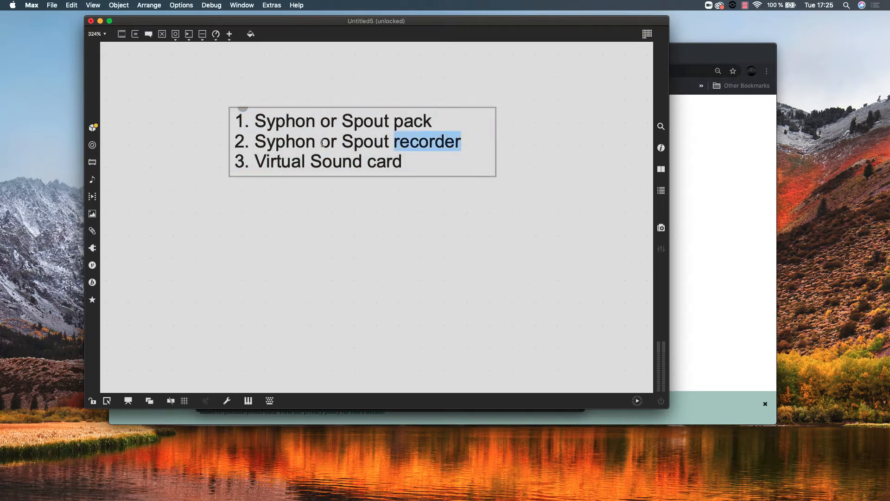
pyautogui.tripleClick(340, 141)
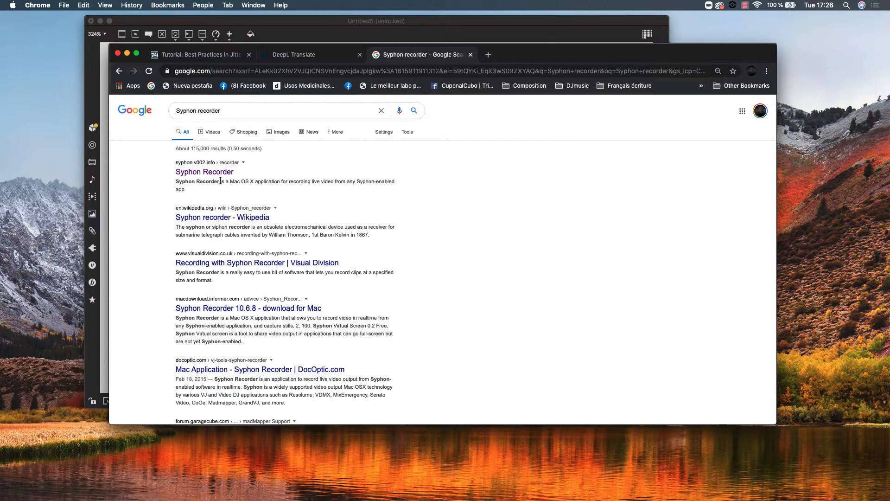
# Open the syphon.v002.info Syphon Recorder result and scroll to its Download section (version 18).
pyautogui.click(204, 172)
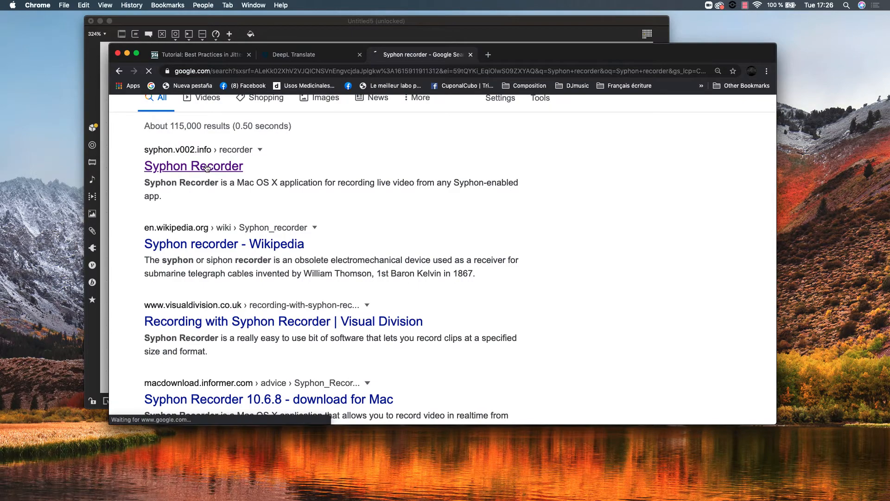
pyautogui.click(192, 166)
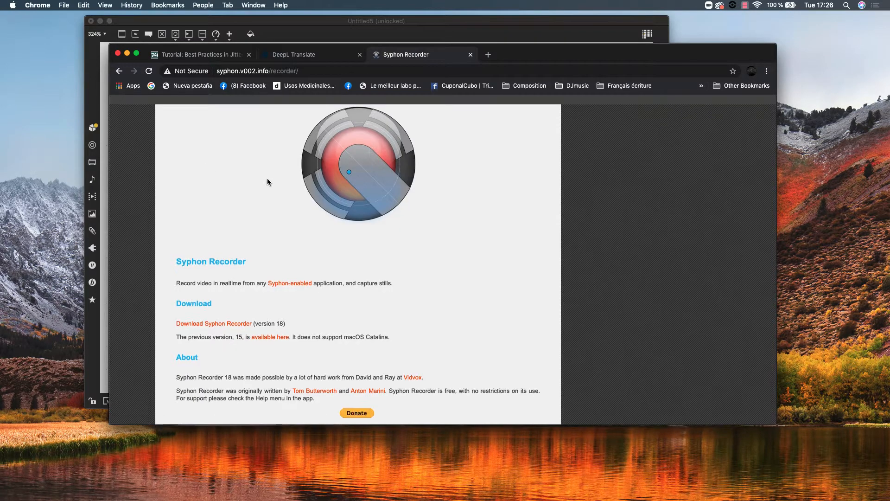
pyautogui.scroll(-3)
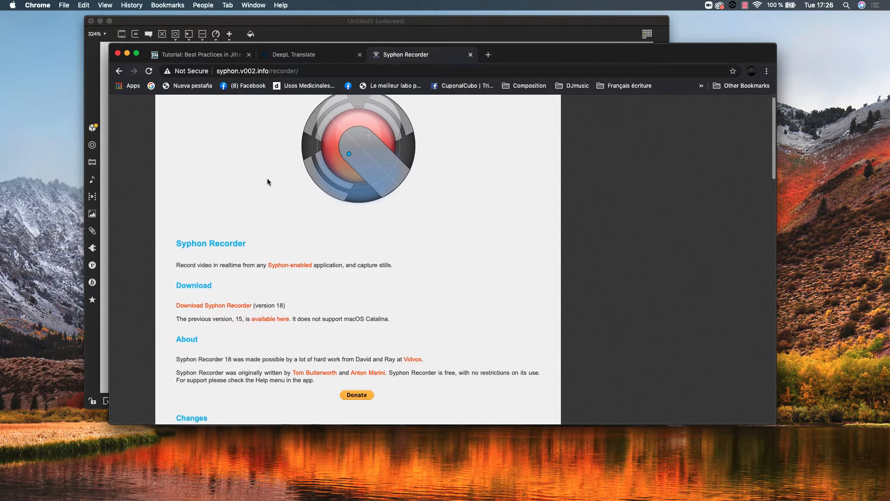
pyautogui.scroll(-3)
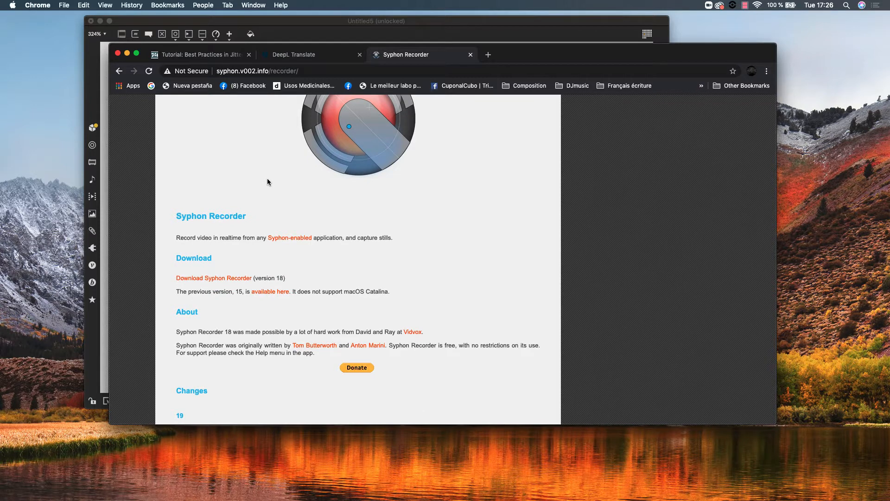
pyautogui.scroll(-3)
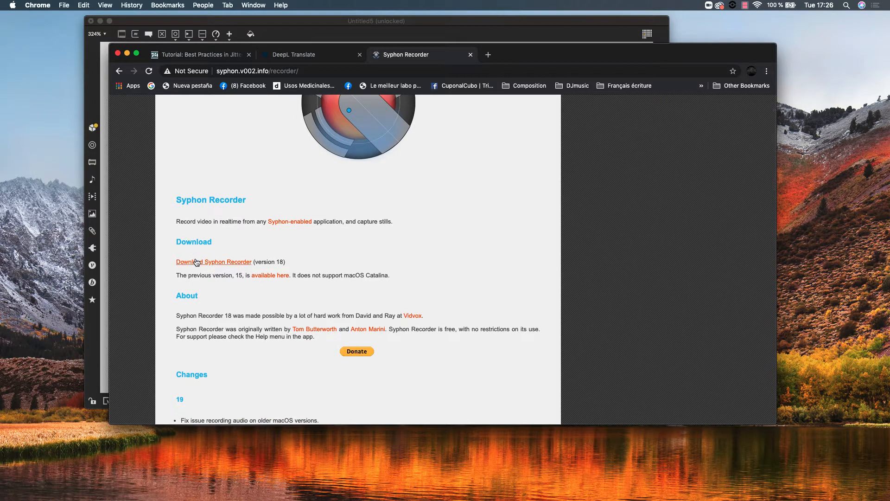
pyautogui.moveTo(214, 262)
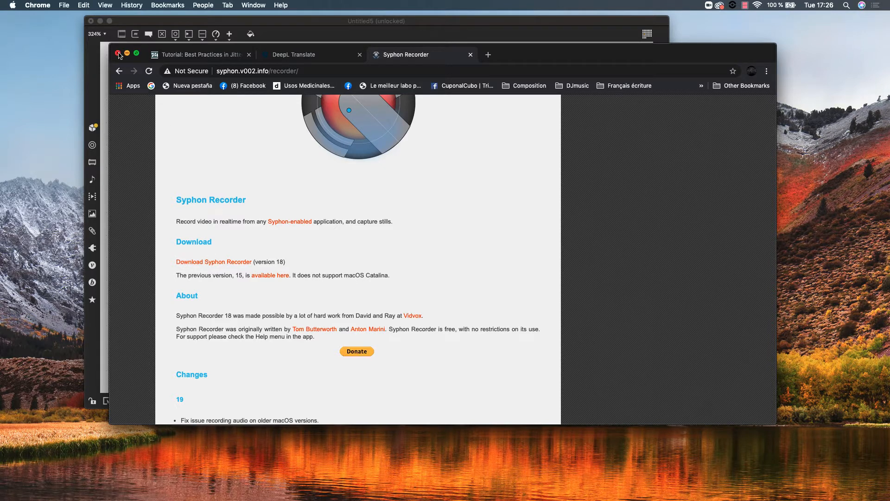
pyautogui.moveTo(104, 69)
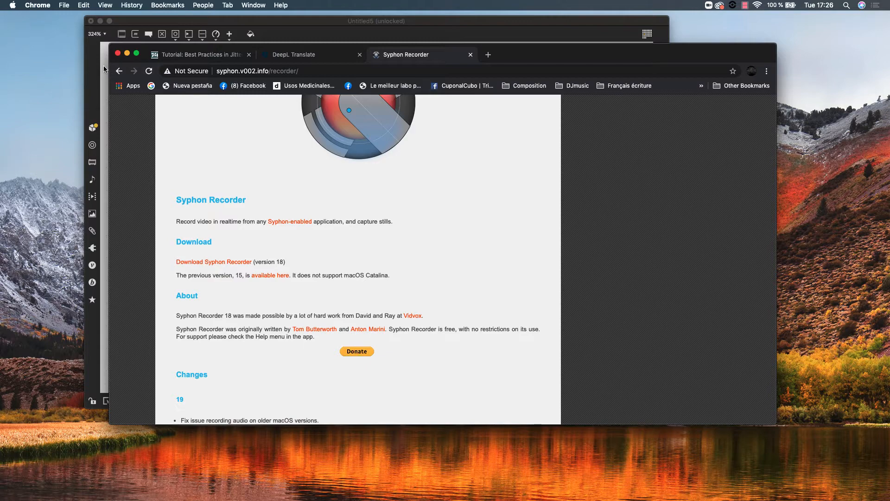
pyautogui.moveTo(107, 82)
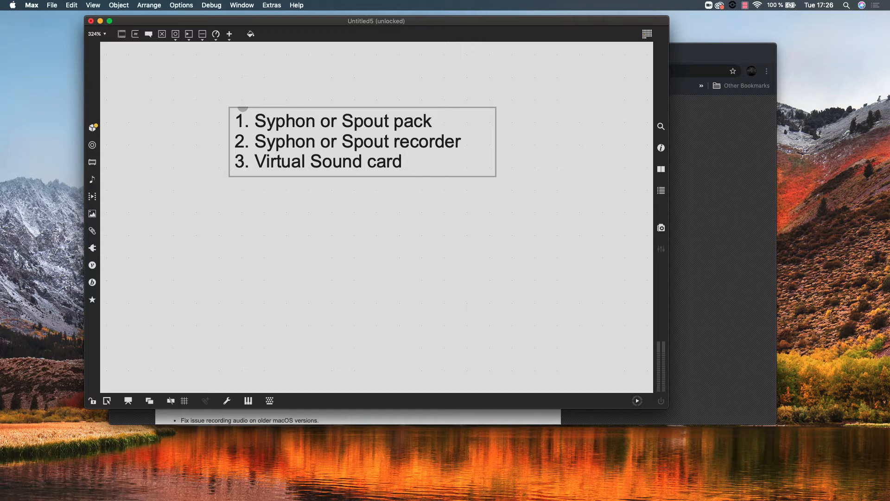
# Bring the Chrome window with the Syphon Recorder page in front of the Max patch.
pyautogui.click(404, 161)
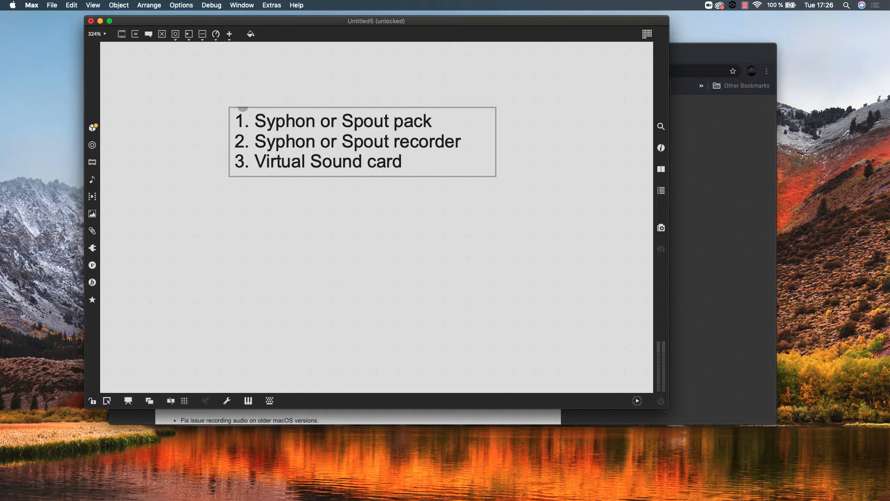
pyautogui.click(408, 161)
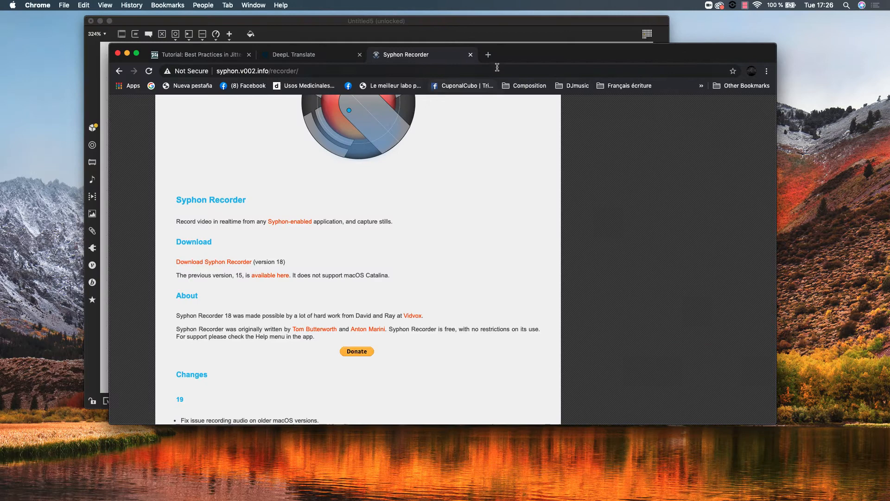
# In a new tab search 'black hole virtual sound' and reach the ExistentialAudio/BlackHole GitHub repository.
pyautogui.click(487, 54)
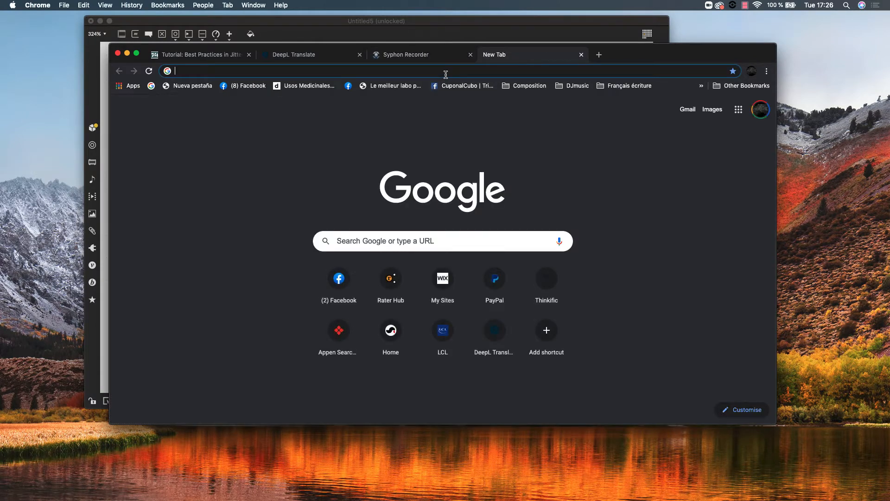
pyautogui.write('blackmagic 12G assist PDF user manual')
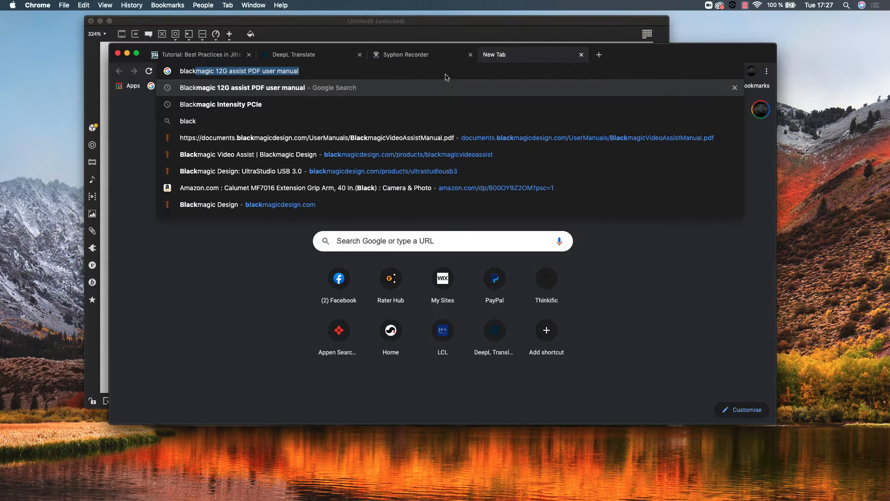
pyautogui.write('black hole virtual sound')
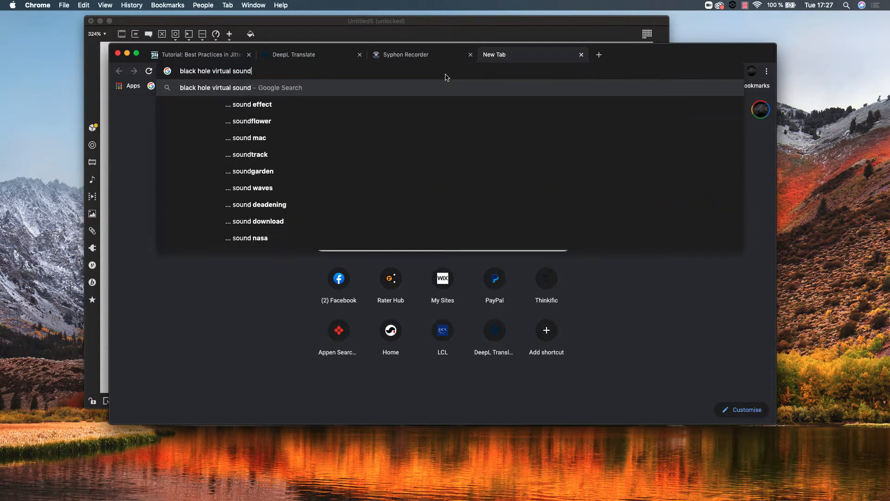
pyautogui.write('car')
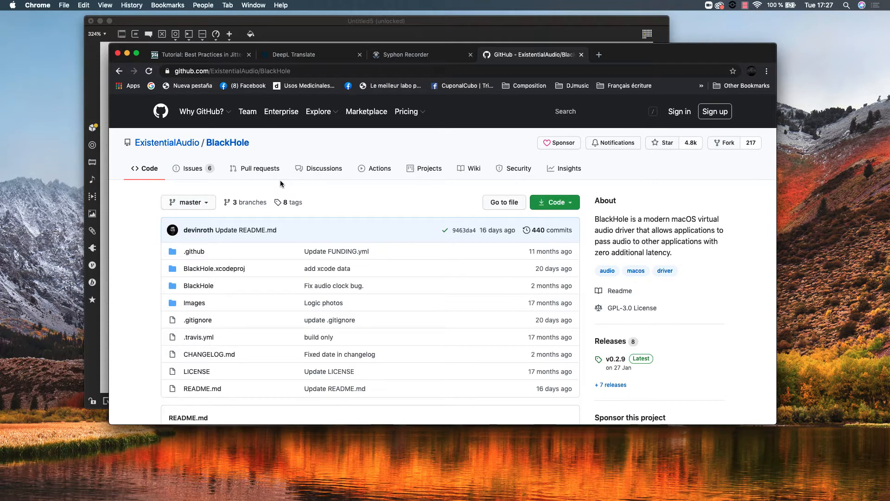
# Open BlackHole's README.md and scroll past the Download Installer link to the Features list.
pyautogui.click(202, 388)
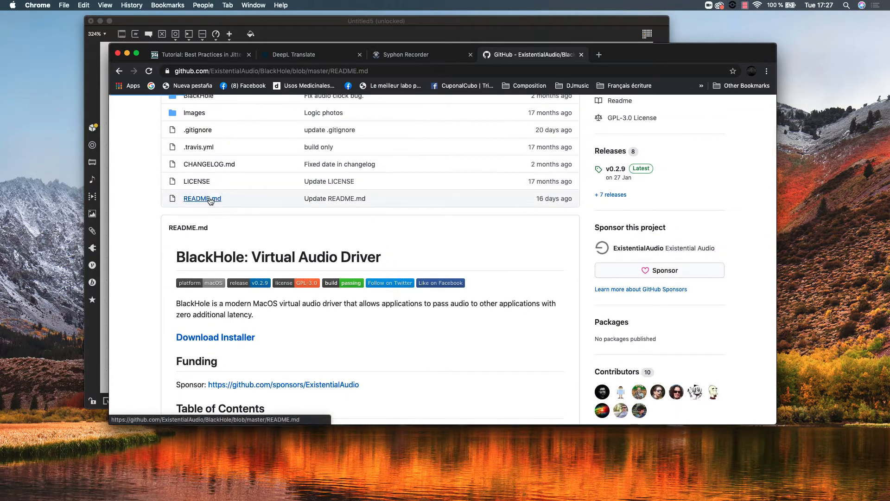
pyautogui.click(201, 199)
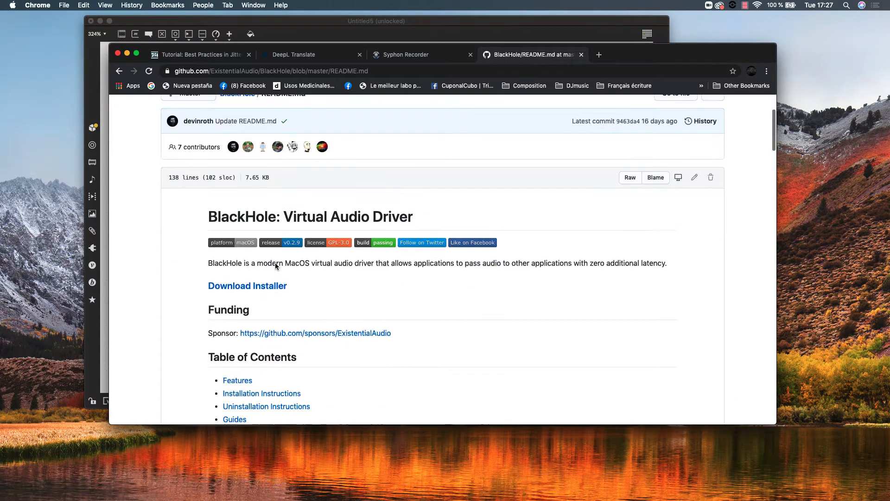
pyautogui.scroll(-3)
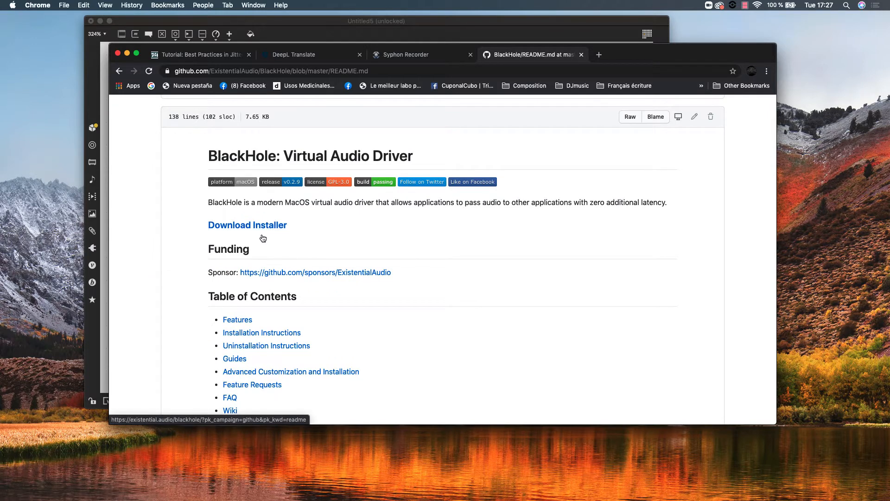
pyautogui.moveTo(283, 221)
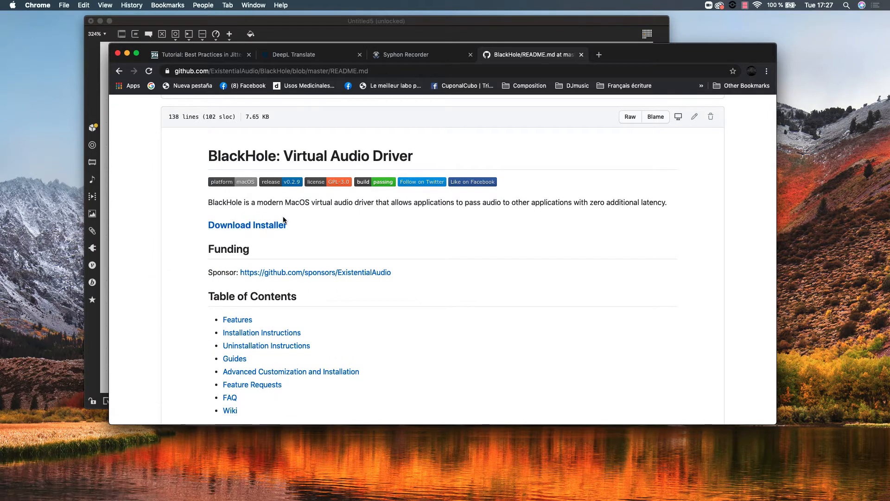
pyautogui.moveTo(284, 221)
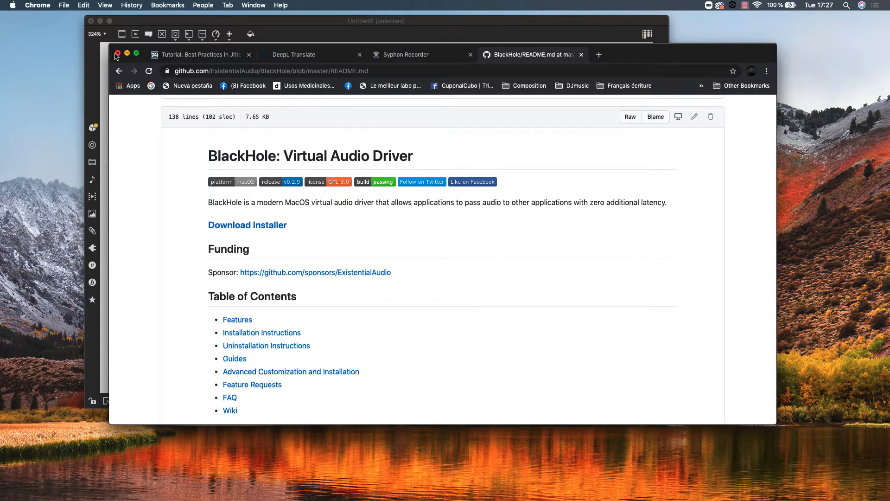
pyautogui.scroll(-3)
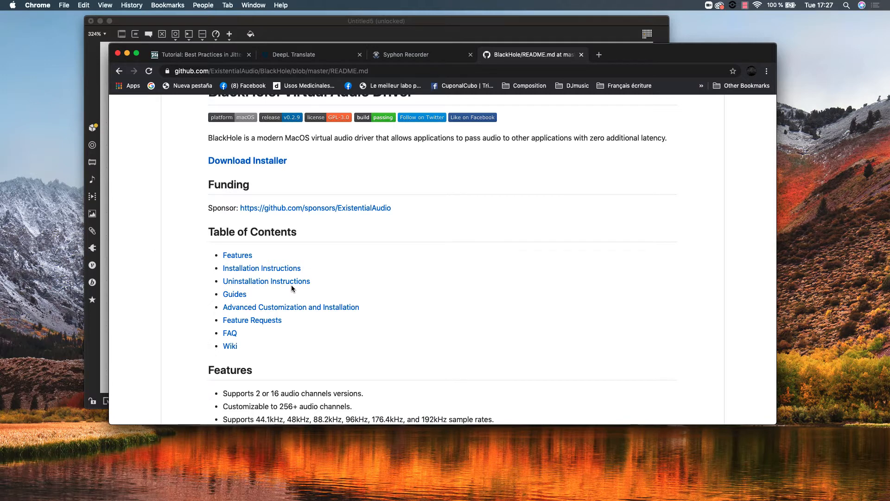
pyautogui.scroll(-3)
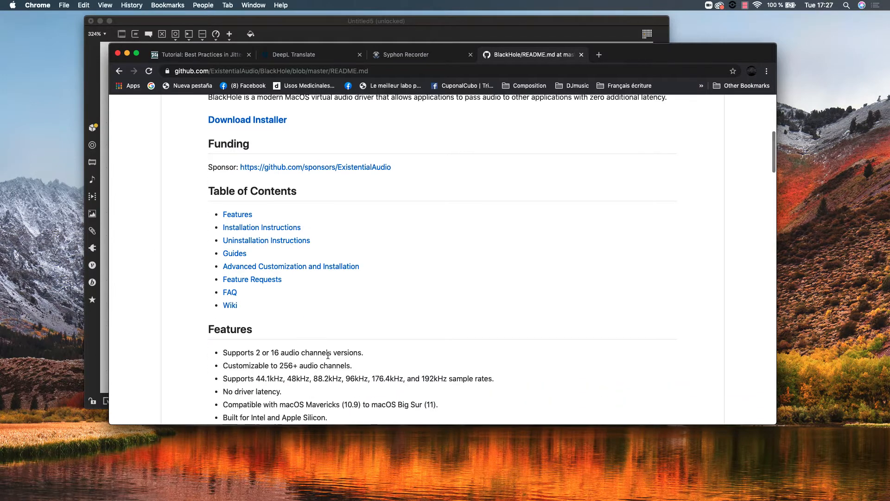
pyautogui.moveTo(105, 170)
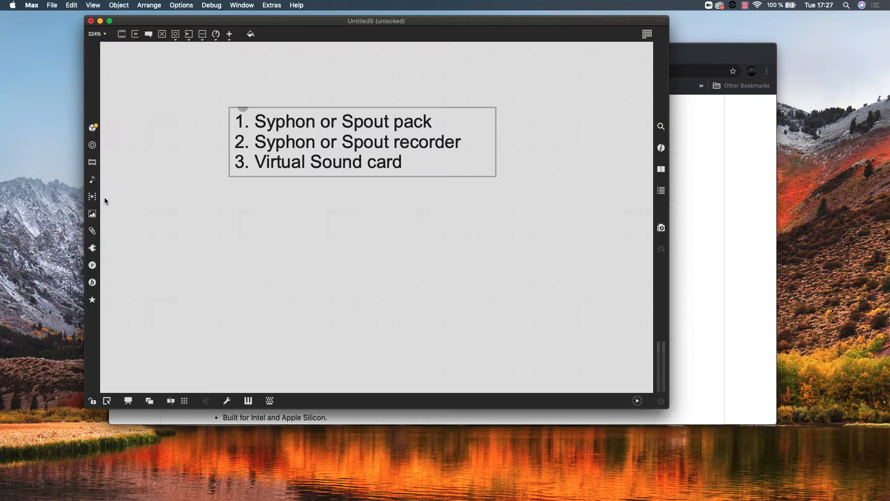
pyautogui.moveTo(330, 156)
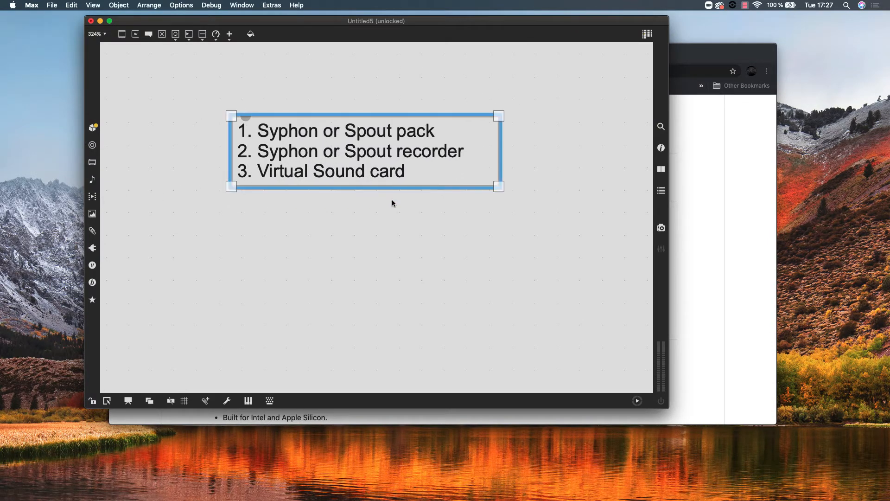
pyautogui.moveTo(355, 166)
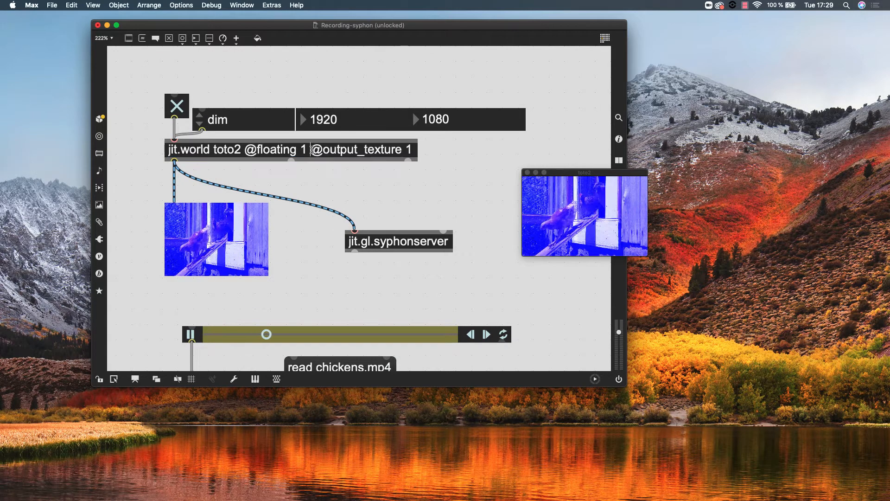
# Edit the jit.gl.syphonserver object wired to jit.world and bring the whole patch into view.
pyautogui.doubleClick(358, 149)
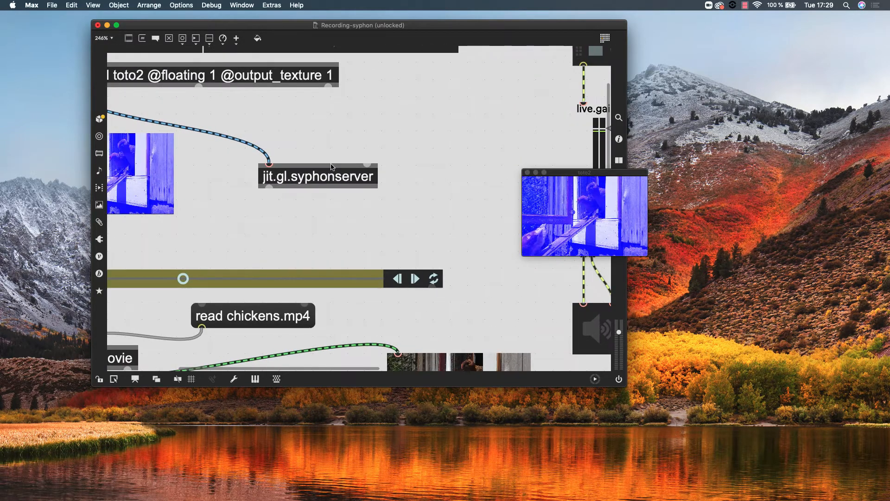
pyautogui.moveTo(318, 175); pyautogui.dragTo(307, 167)
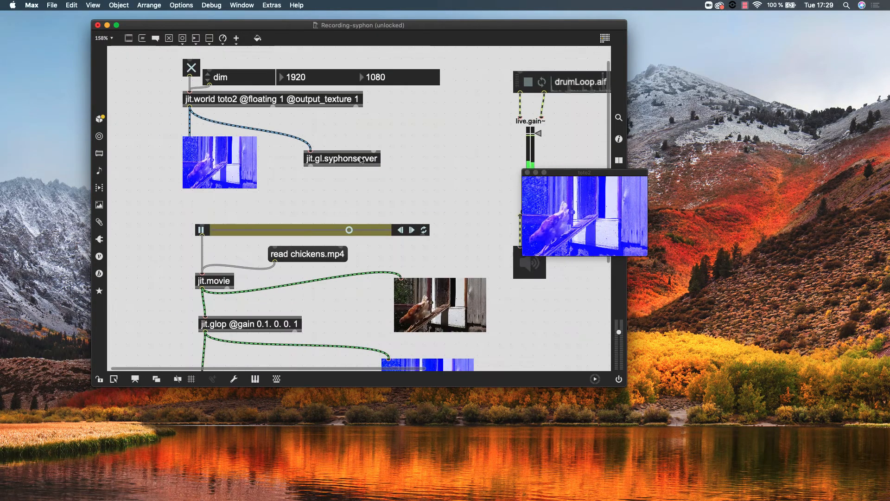
# Reposition jit.gl.syphonserver in the patch, then head to the Audio Status settings (BlackHole 2ch output).
pyautogui.click(340, 151)
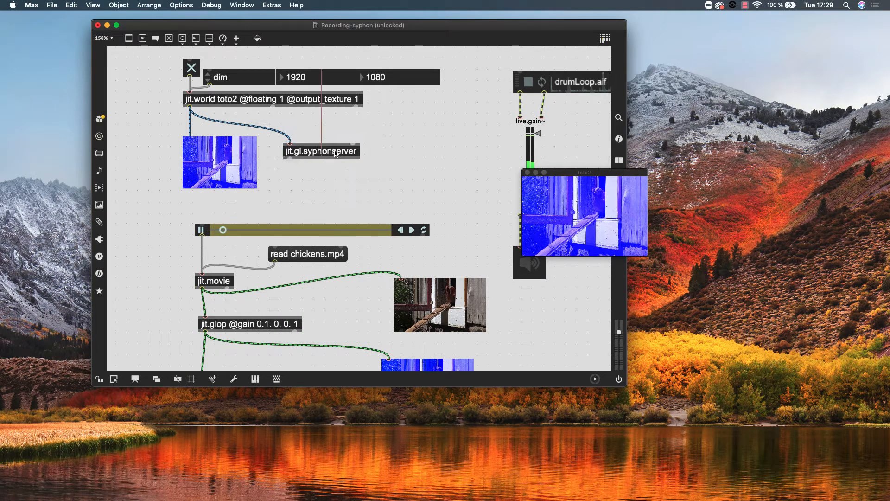
pyautogui.click(323, 151)
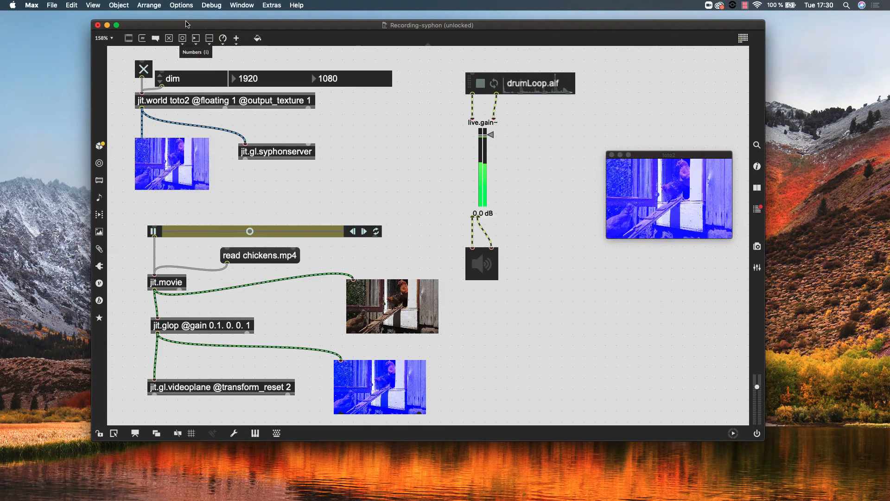
pyautogui.click(180, 6)
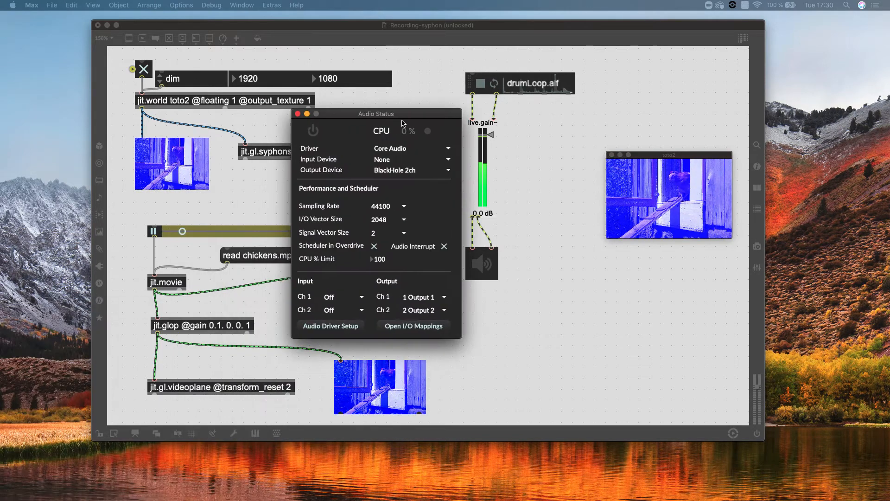
# Confirm in the Audio Status panel that the output device is BlackHole 2ch.
pyautogui.moveTo(375, 113); pyautogui.dragTo(384, 90)
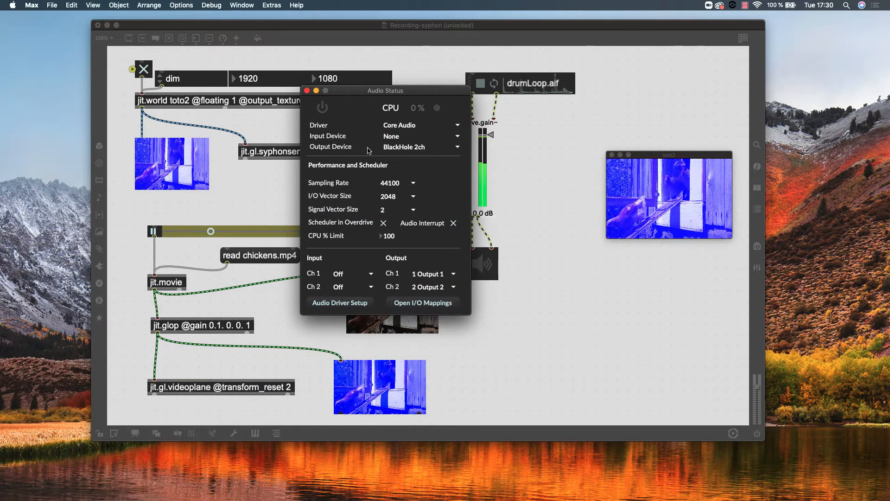
pyautogui.click(322, 108)
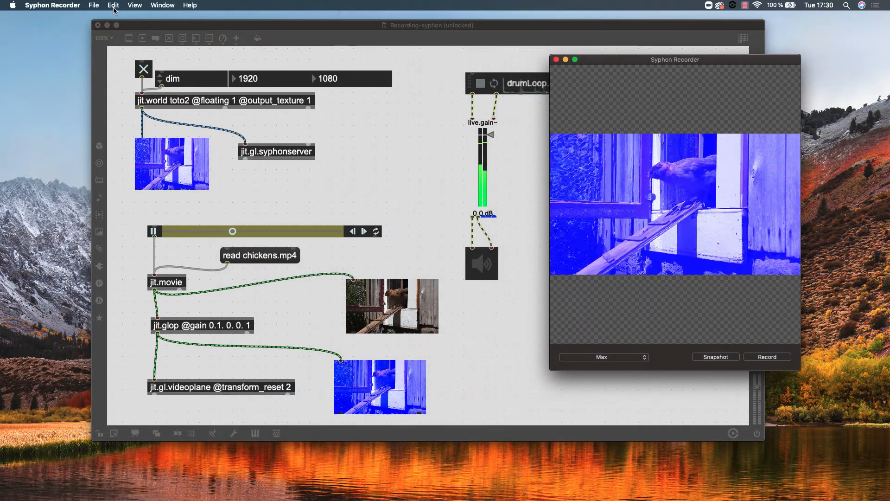
# Keep Apple ProRes 4444 at 30 fps with BlackHole 2ch audio in Syphon Recorder preferences, then return to Max.
pyautogui.click(52, 5)
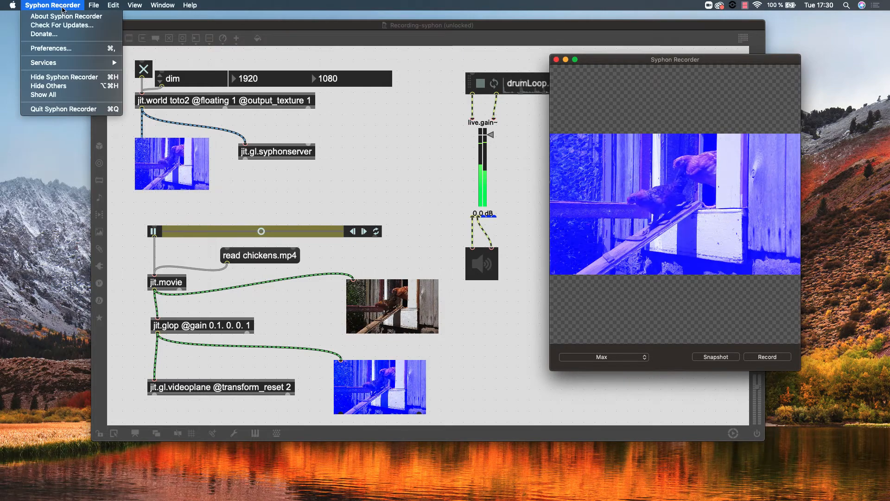
pyautogui.click(51, 48)
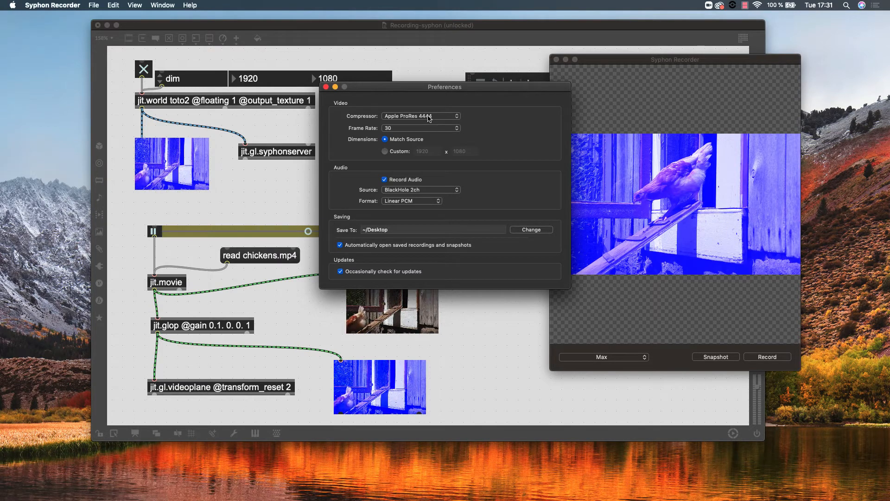
pyautogui.click(420, 116)
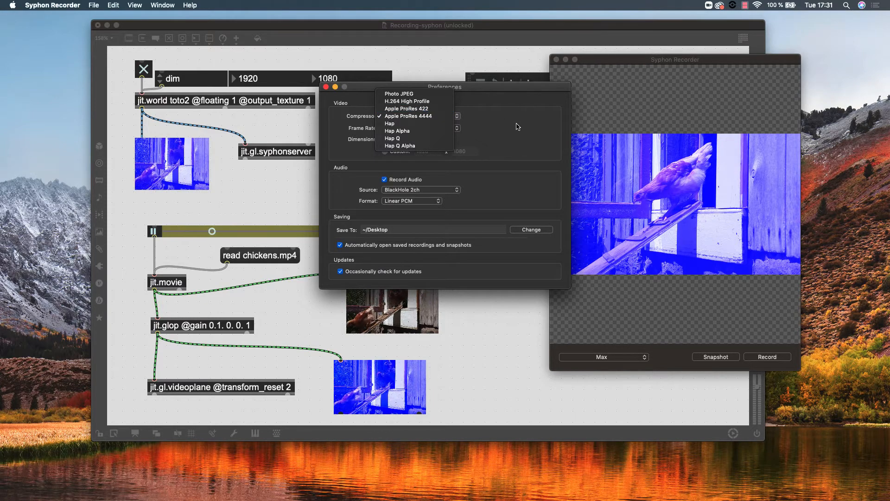
pyautogui.click(408, 116)
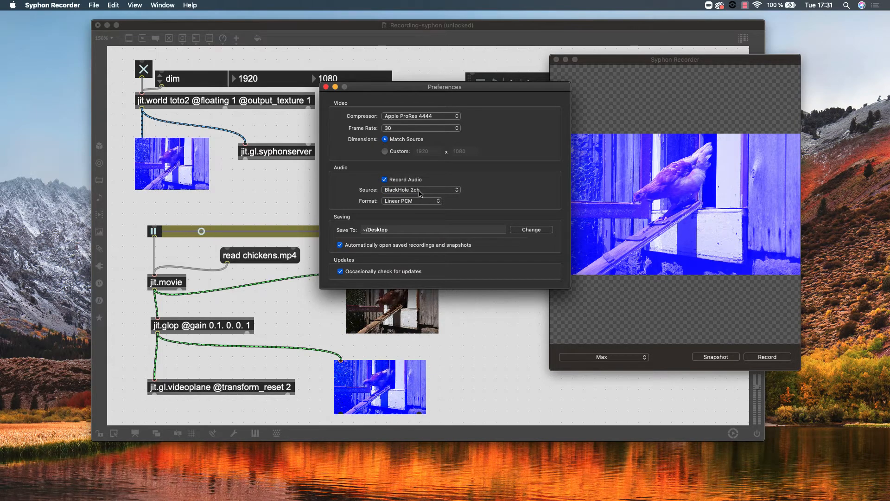
pyautogui.click(326, 87)
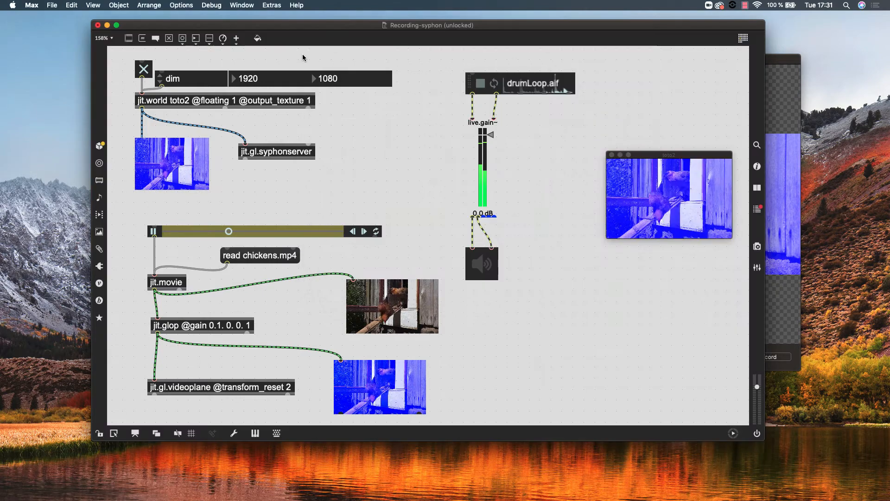
# Open Max's Audio Status settings for inspection via Options > Audio Status.
pyautogui.click(181, 6)
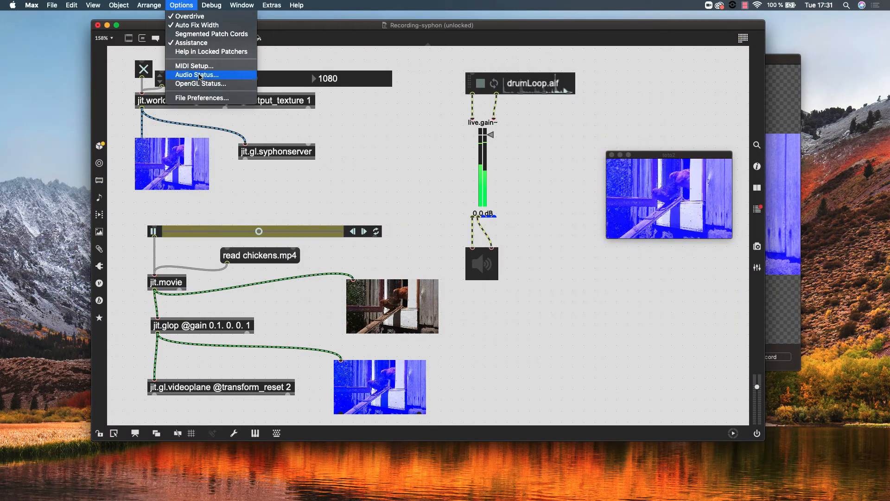
pyautogui.click(196, 74)
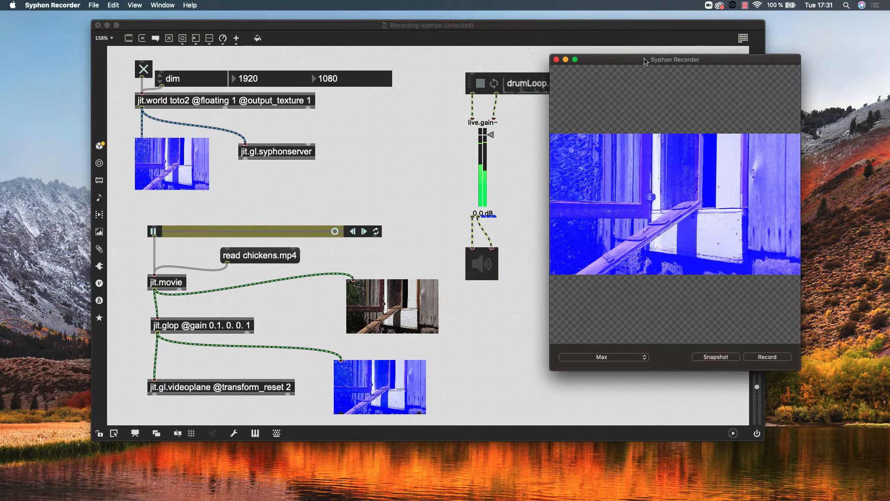
# Move the Syphon Recorder preview aside and reload the Recording-syphon patch.
pyautogui.moveTo(674, 59); pyautogui.dragTo(730, 46)
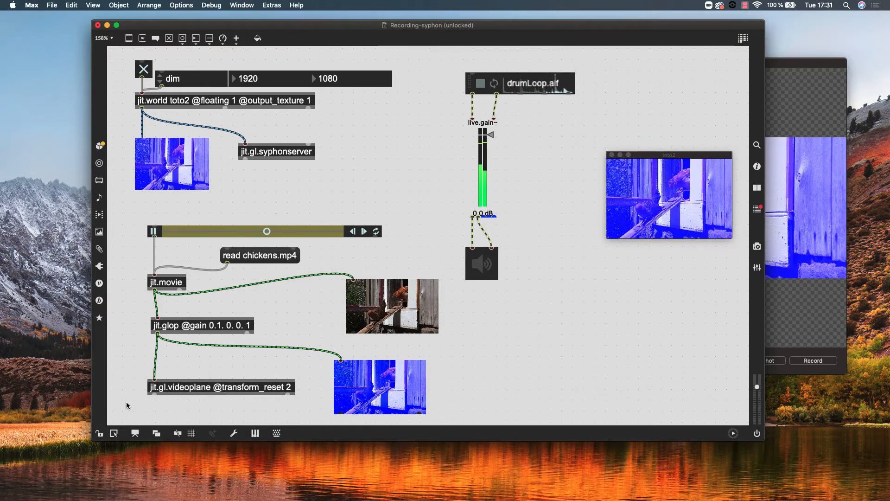
pyautogui.press('cmd+a')
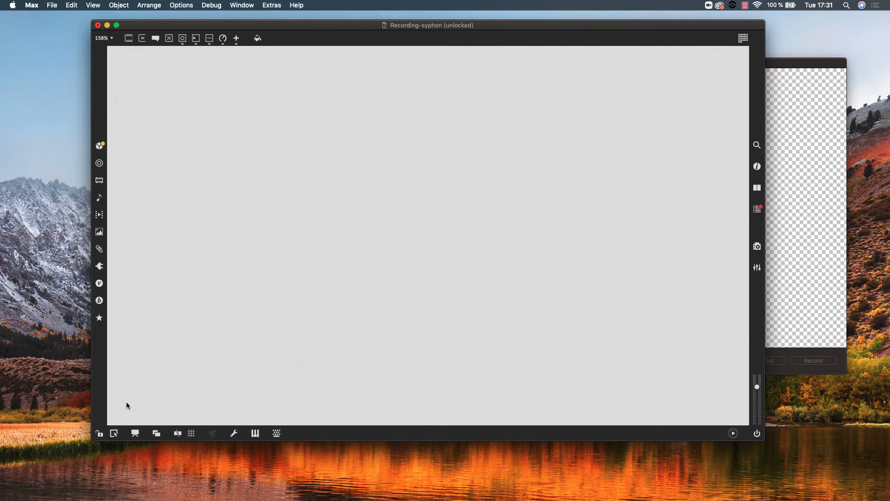
# Restart jit.world and movie playback so the blue chickens render at 640×480 again.
pyautogui.click(99, 433)
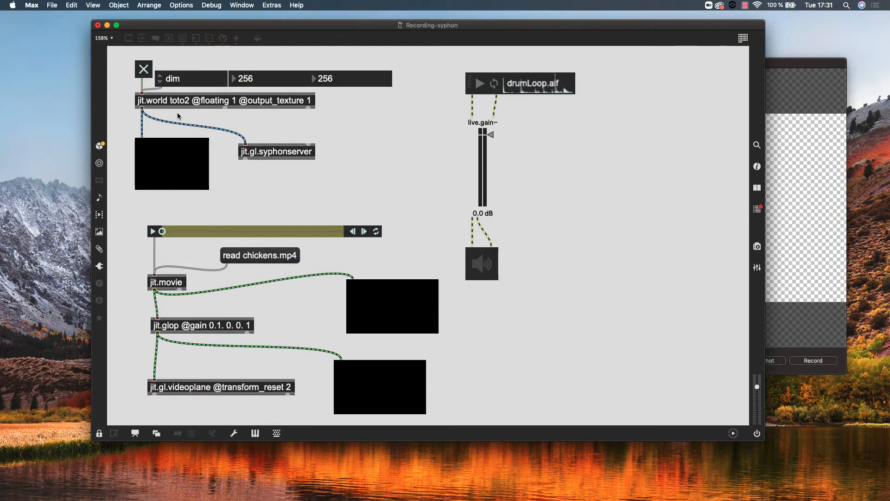
pyautogui.click(155, 231)
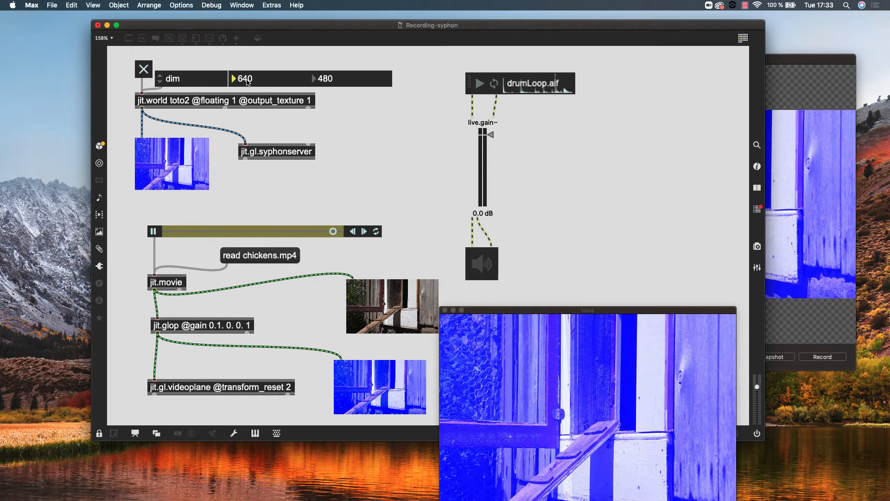
# Set the render dimensions to 1920 by 1080 and start the drumLoop.aif playing.
pyautogui.write('1920')
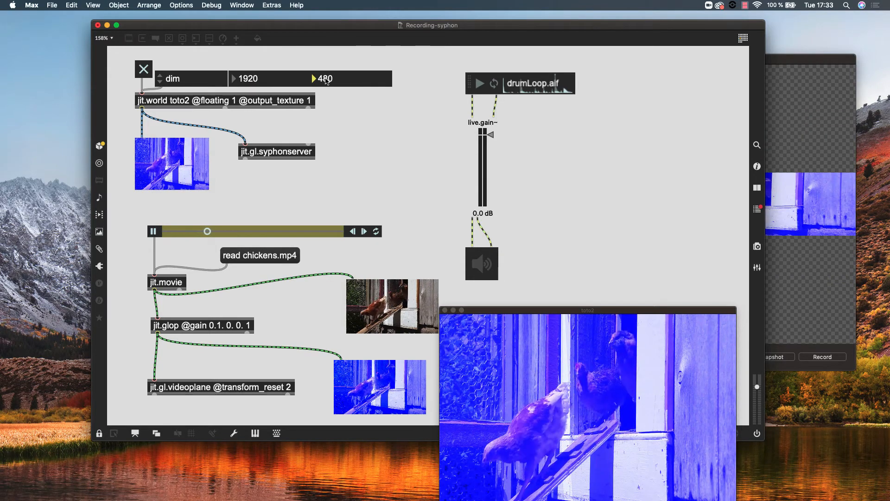
pyautogui.write('10')
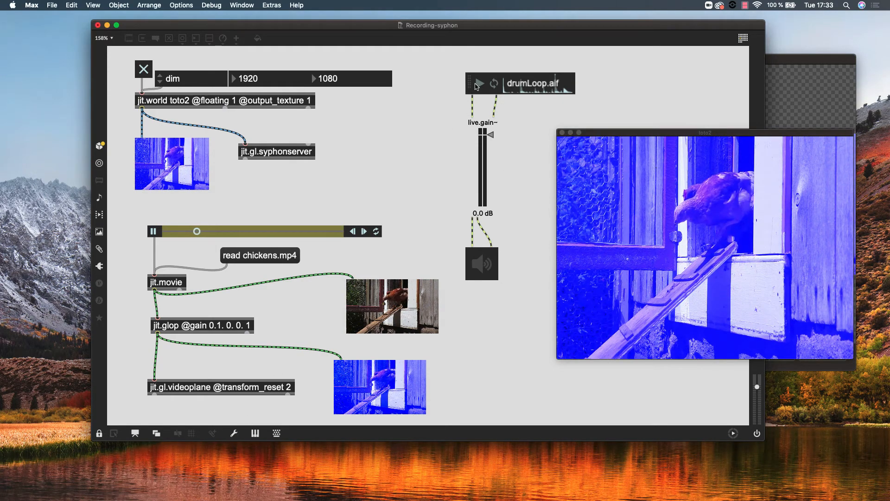
pyautogui.click(480, 83)
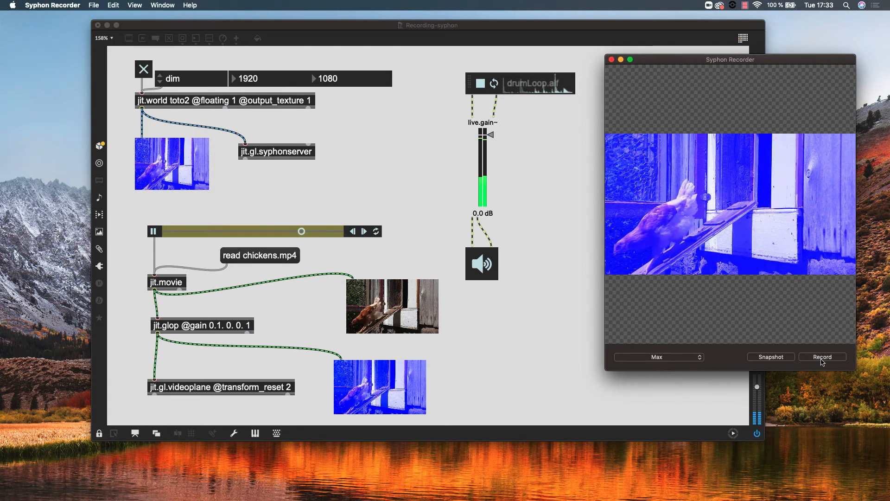
# Record a 13-second clip of the Max stream and stop, saving 'Max 2021-03-16 at 17.33.37.mov'.
pyautogui.click(821, 356)
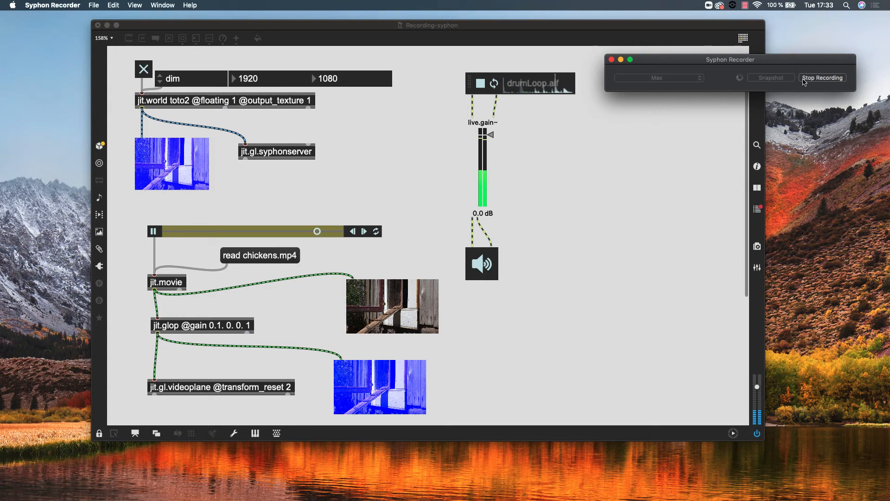
pyautogui.click(822, 78)
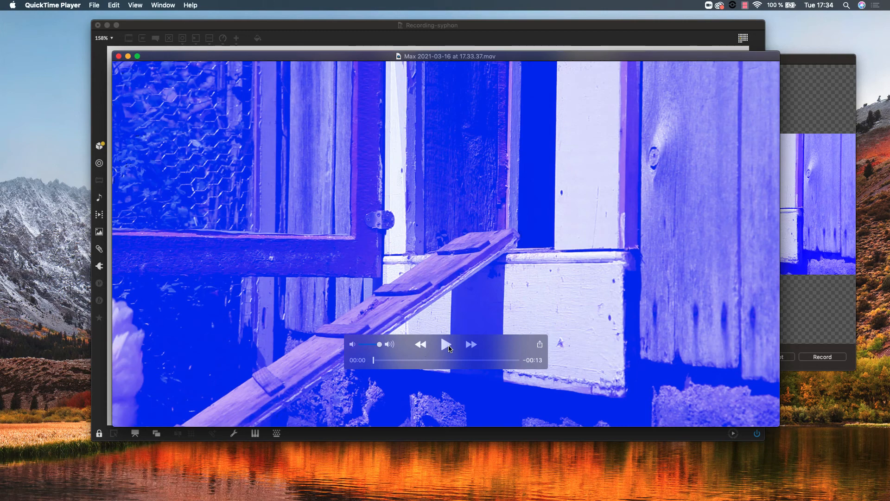
# Play the recorded chickens clip in QuickTime and pause about one second in.
pyautogui.click(447, 344)
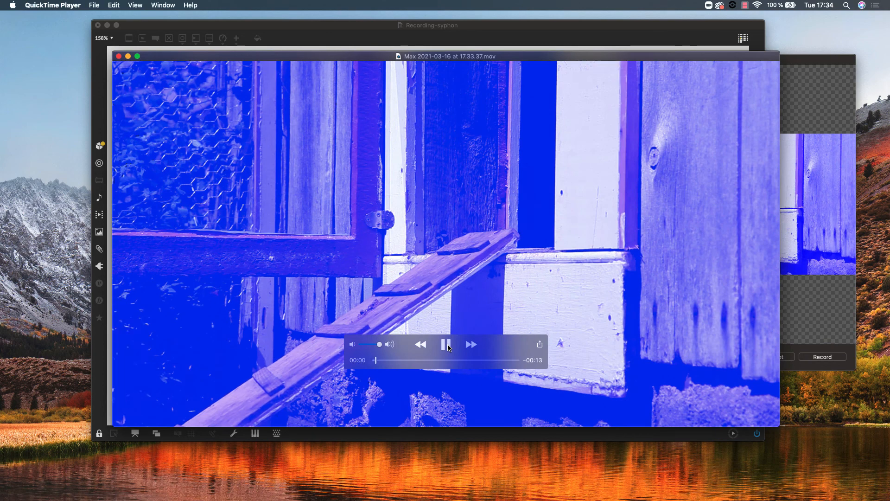
pyautogui.click(447, 345)
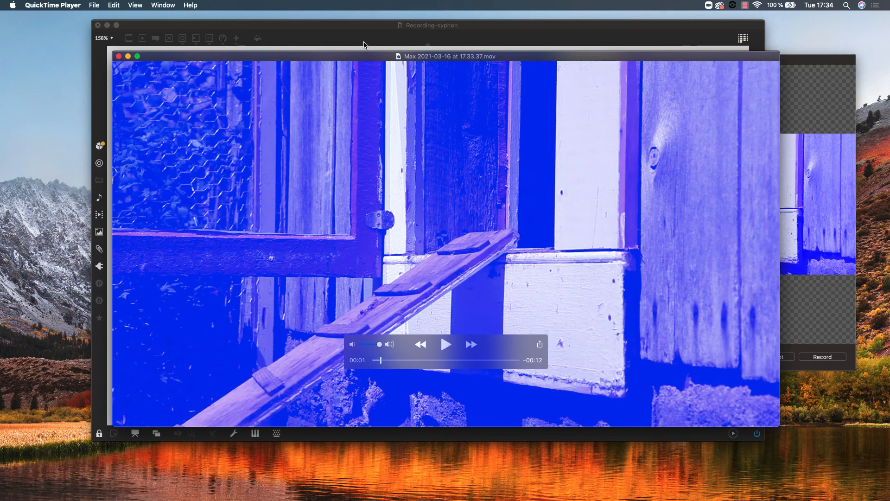